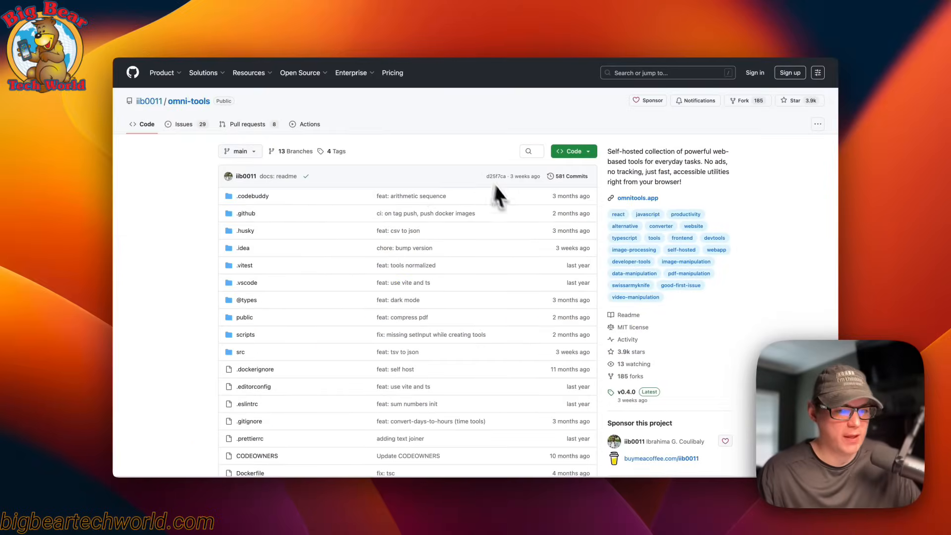
pyautogui.moveTo(455, 151)
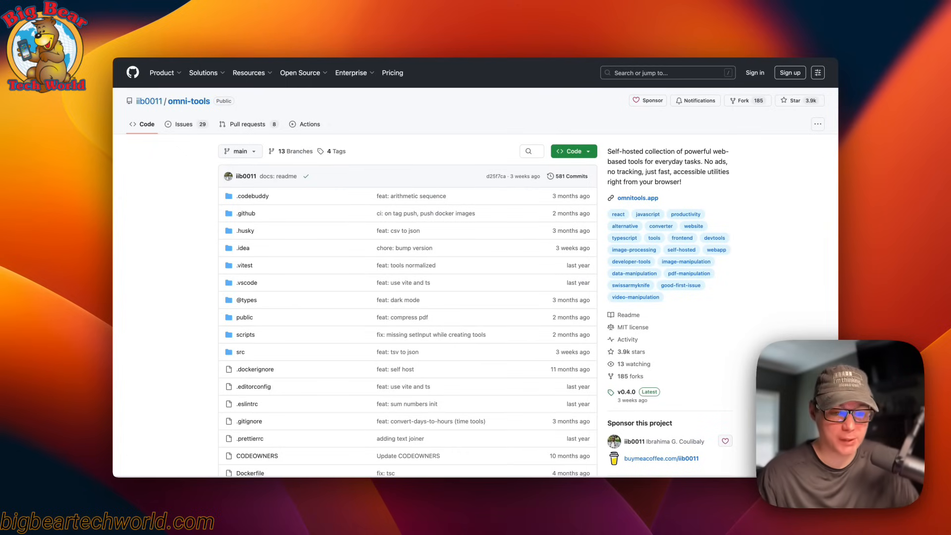
# - Scroll the omni-tools README down to its Docker Compose self-hosting snippet
pyautogui.scroll(-3)
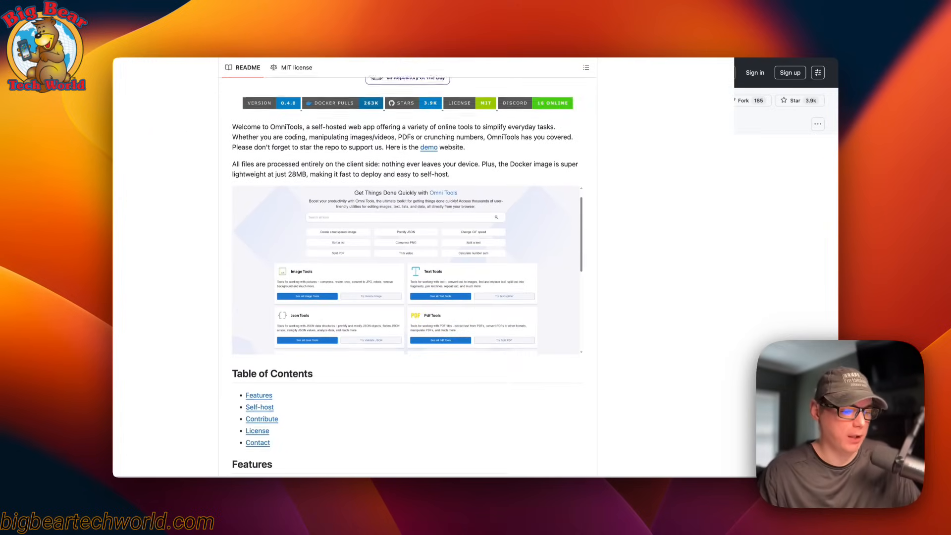
pyautogui.scroll(-3)
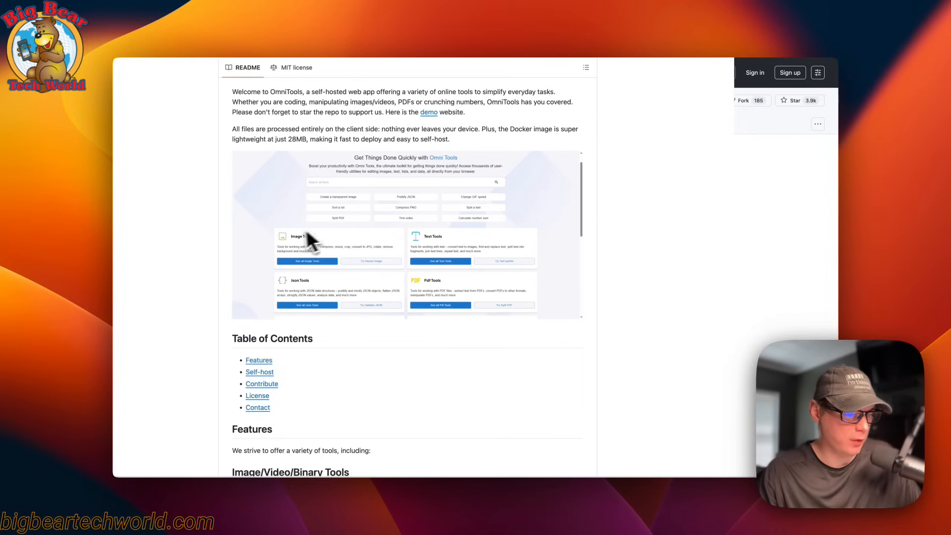
pyautogui.moveTo(443, 263)
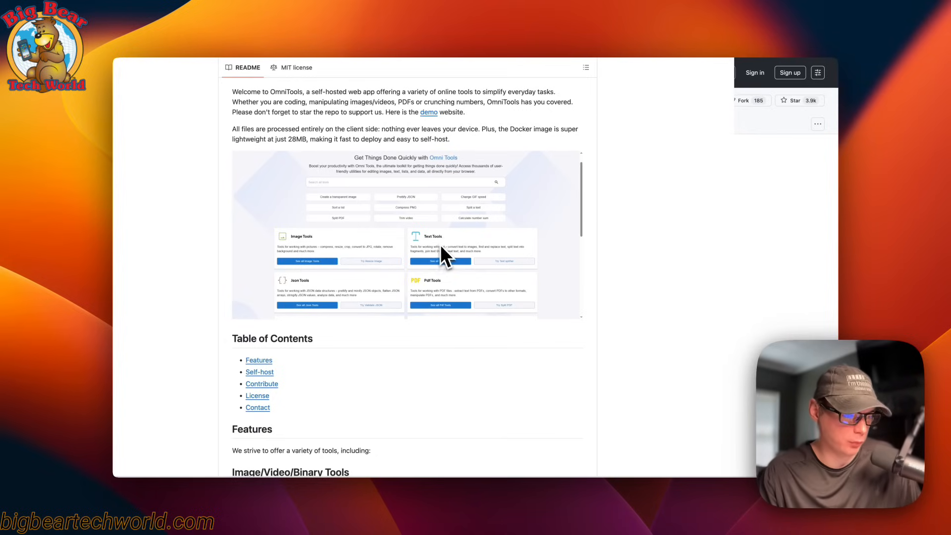
pyautogui.moveTo(445, 301)
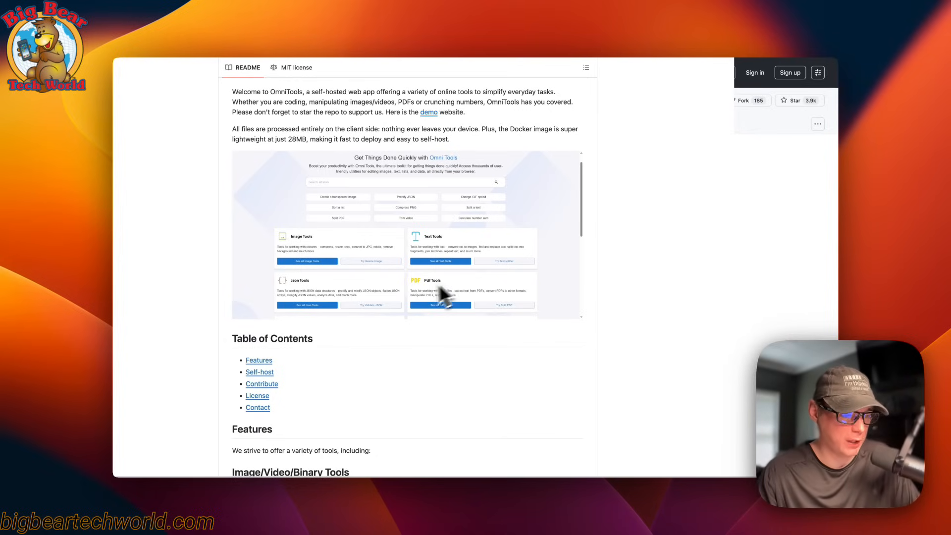
pyautogui.scroll(-3)
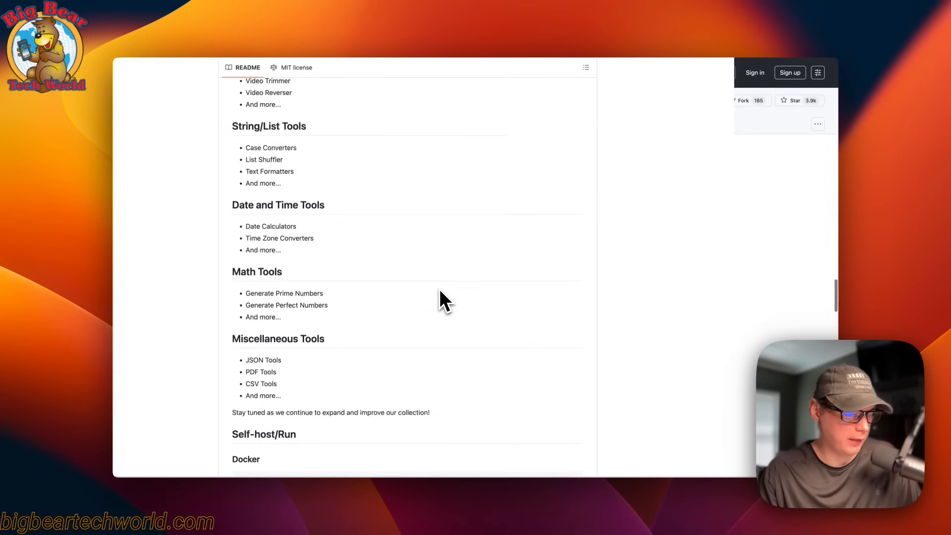
pyautogui.scroll(-3)
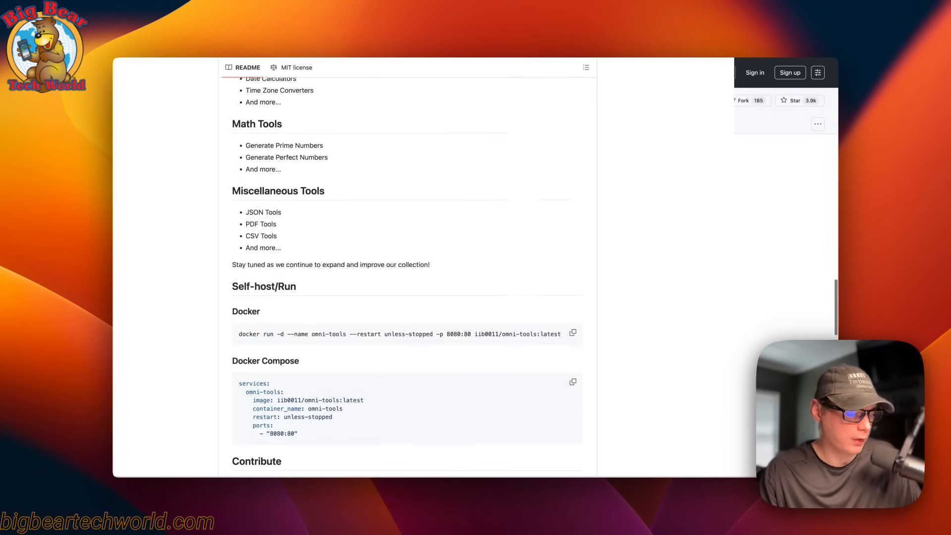
pyautogui.scroll(-3)
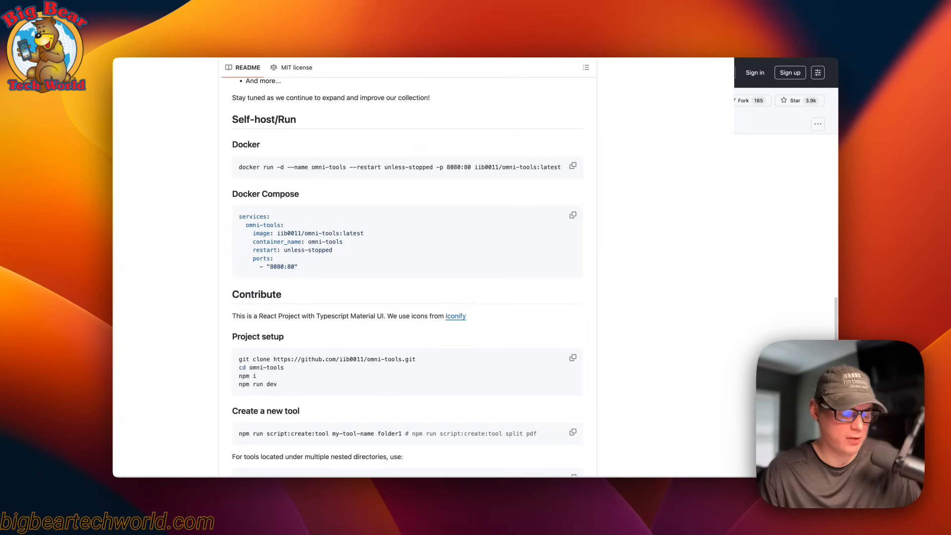
pyautogui.moveTo(349, 287)
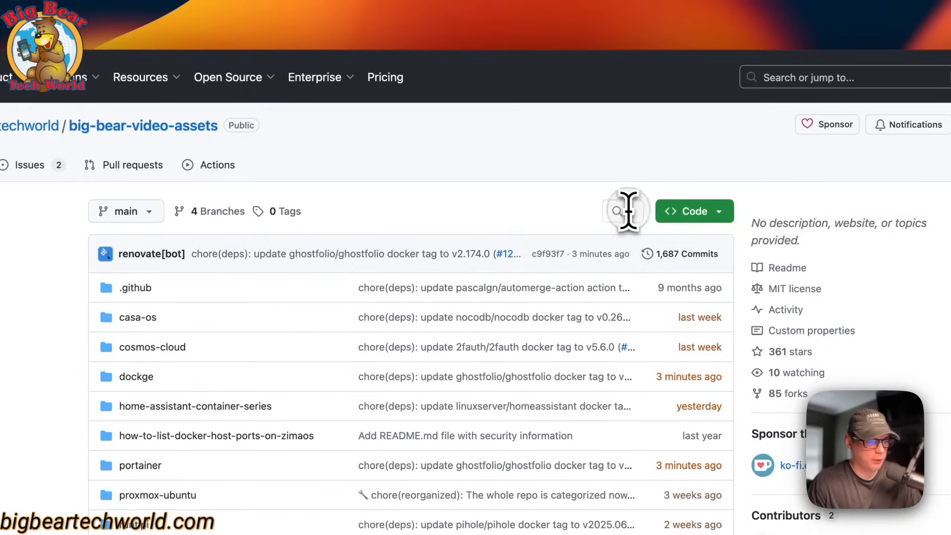
# - Search the repository for 'omn' and open portainer/omni-tools/docker-compose.yml
pyautogui.click(619, 211)
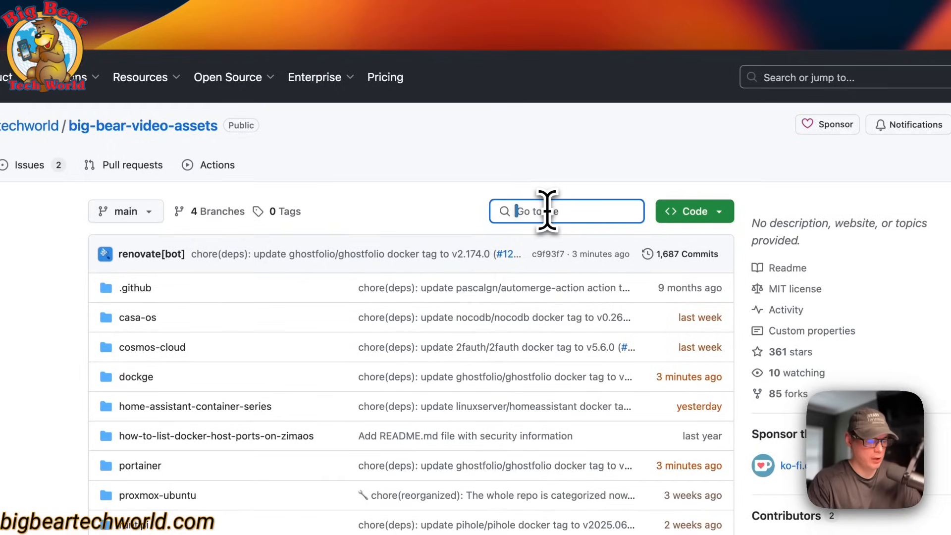
pyautogui.write('omni')
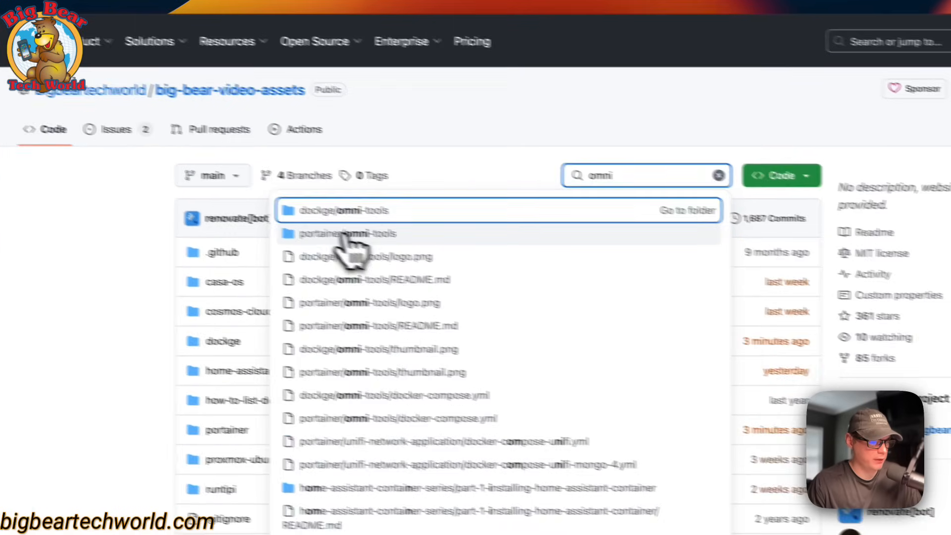
pyautogui.click(345, 234)
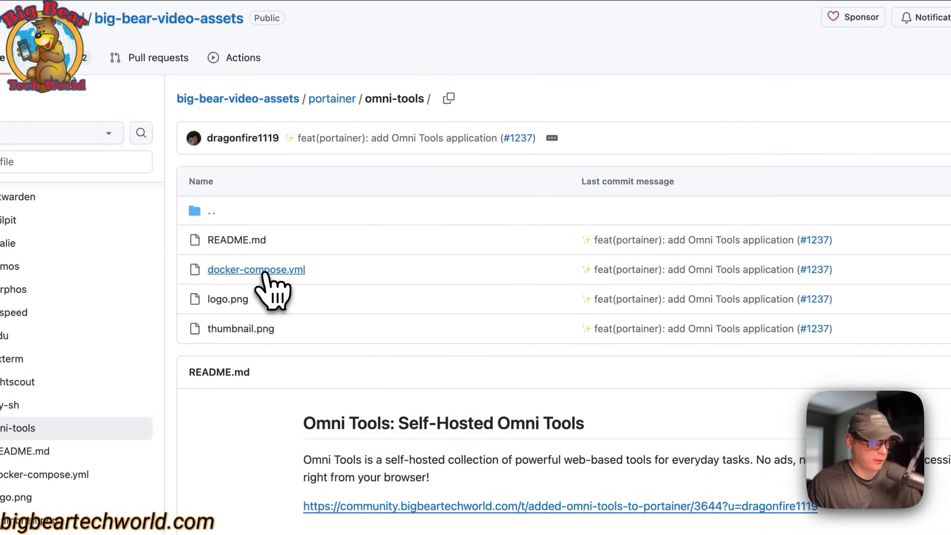
pyautogui.click(256, 269)
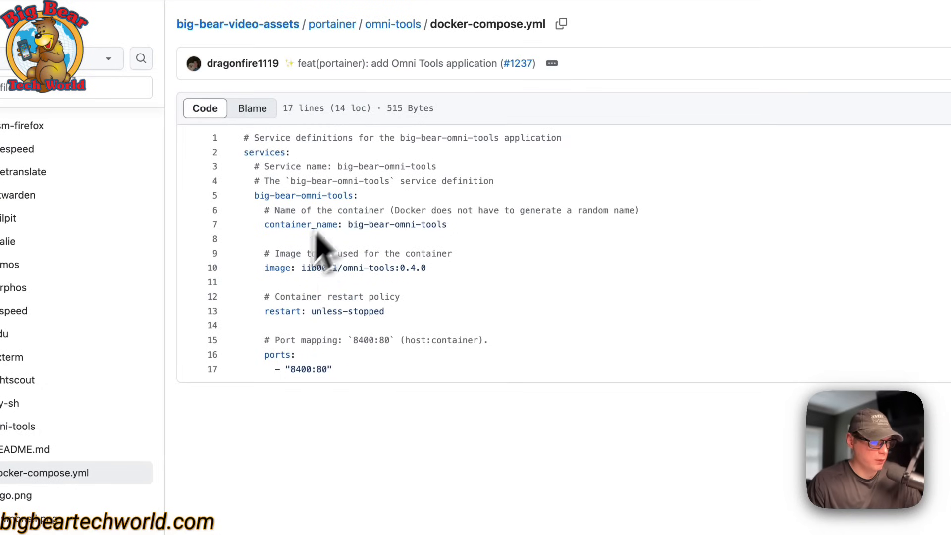
pyautogui.moveTo(401, 248)
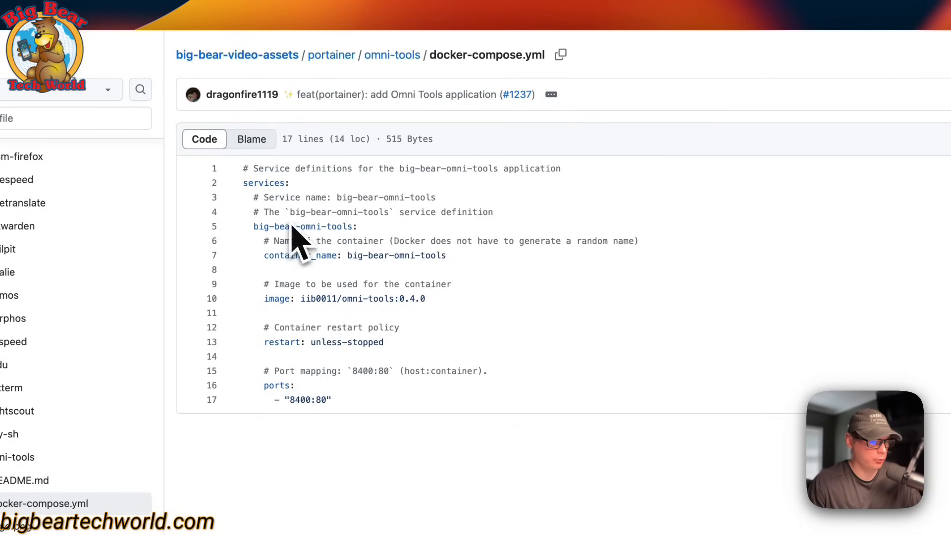
pyautogui.moveTo(428, 292)
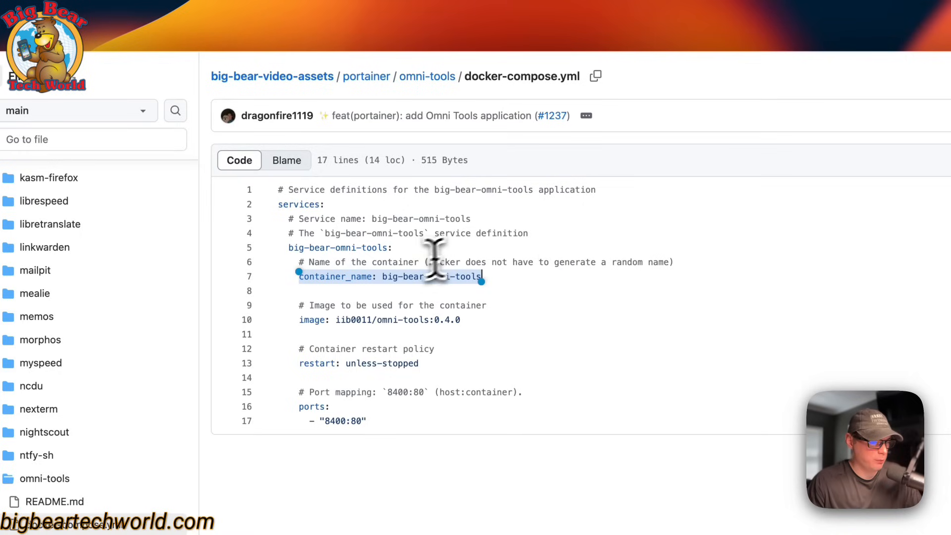
pyautogui.moveTo(404, 292)
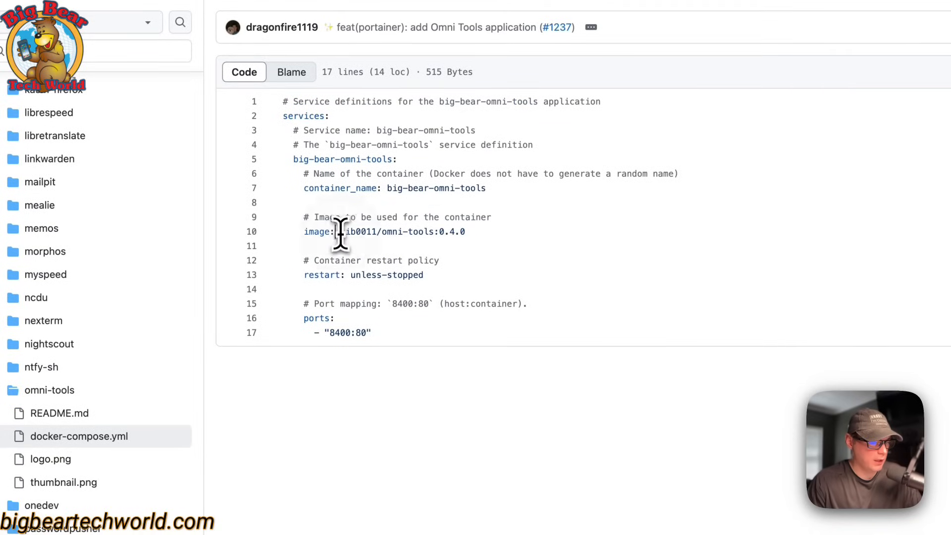
pyautogui.moveTo(340, 231); pyautogui.dragTo(432, 231)
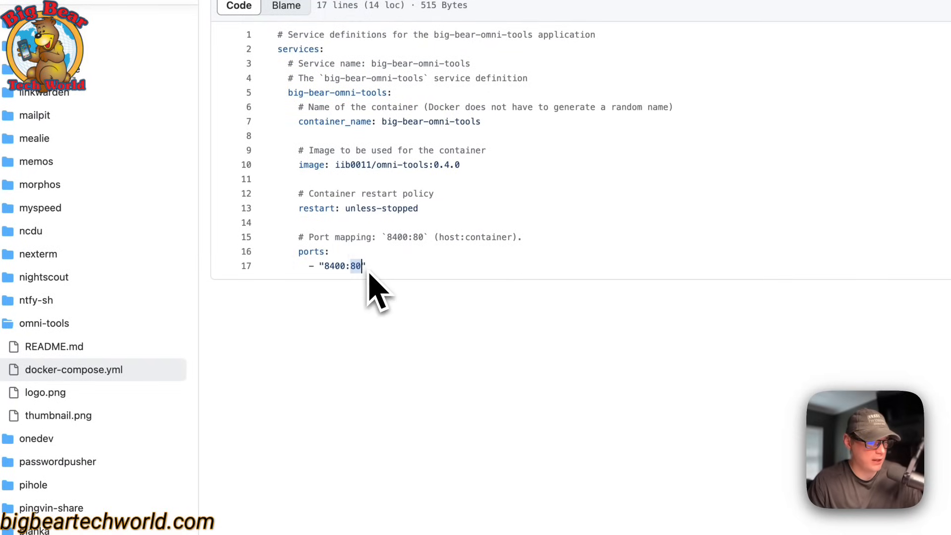
pyautogui.moveTo(391, 315)
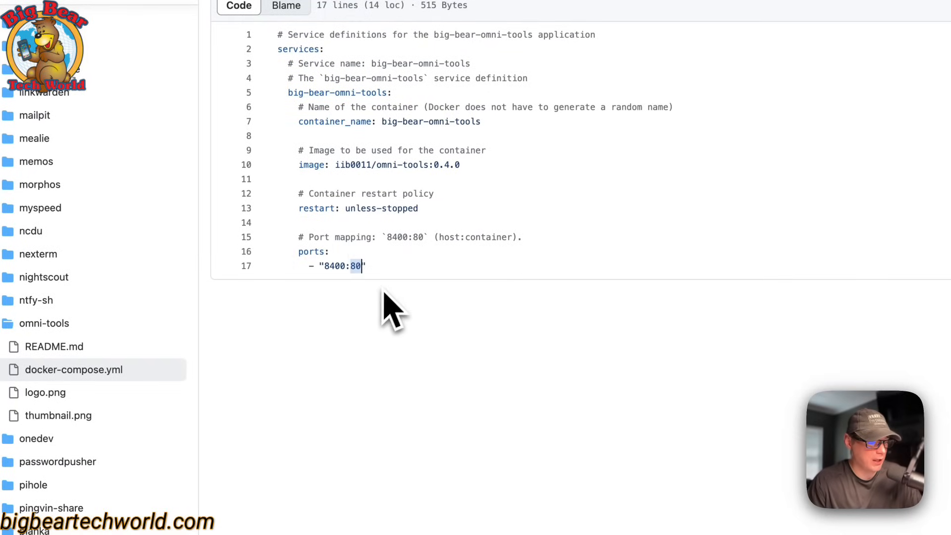
pyautogui.moveTo(466, 282)
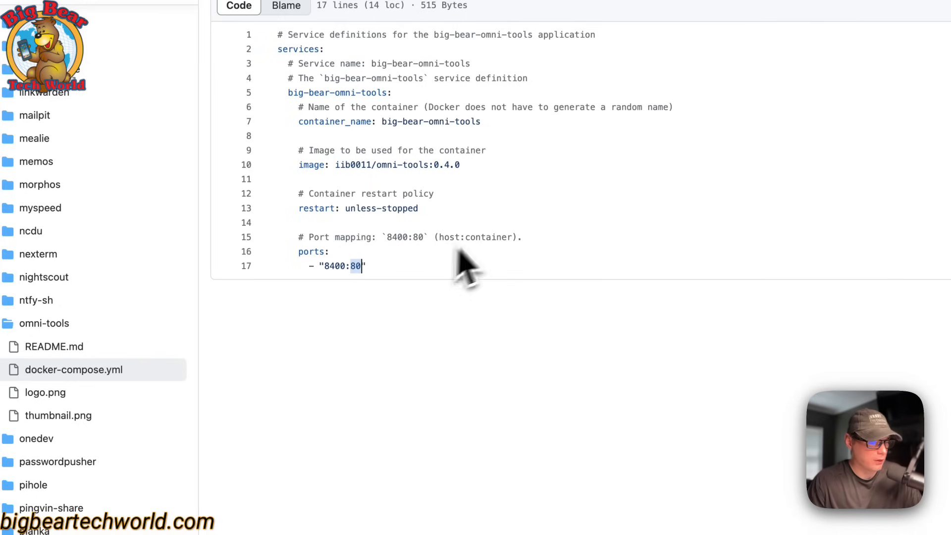
pyautogui.moveTo(378, 193)
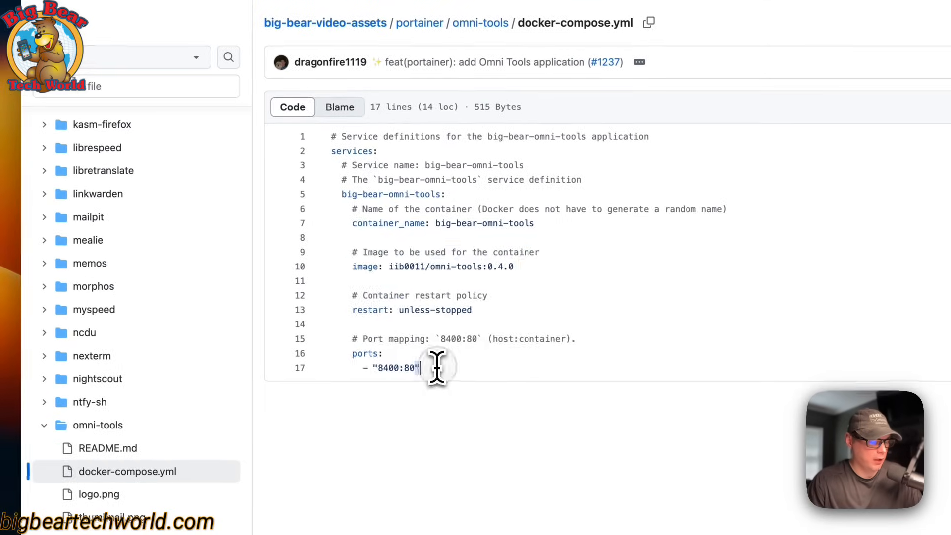
# - Copy the compose file and add a Portainer stack named omni-tools holding it
pyautogui.press('Cmd+C')
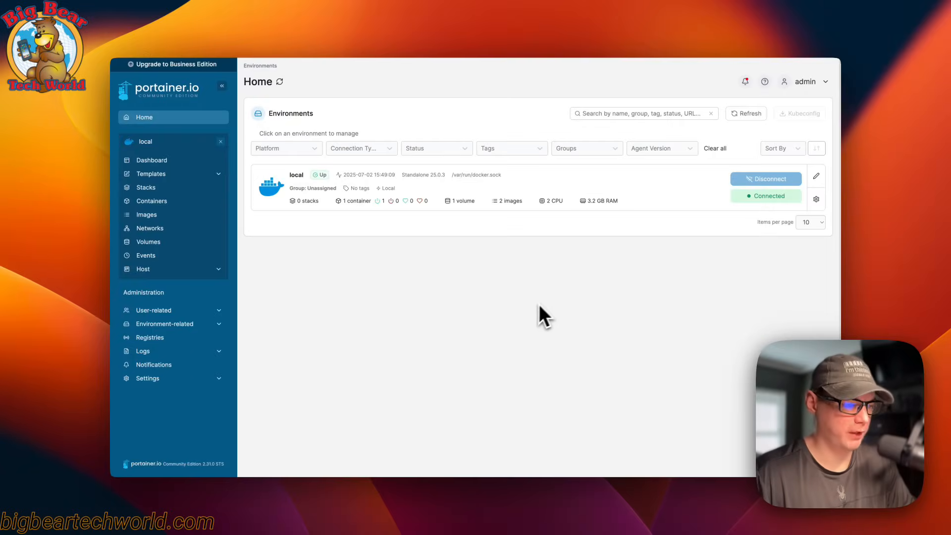
pyautogui.click(296, 174)
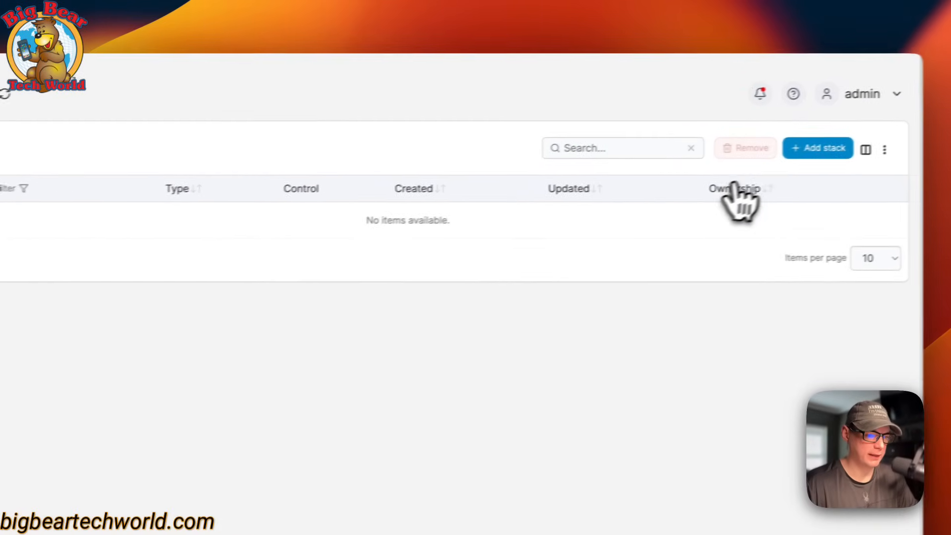
pyautogui.click(817, 148)
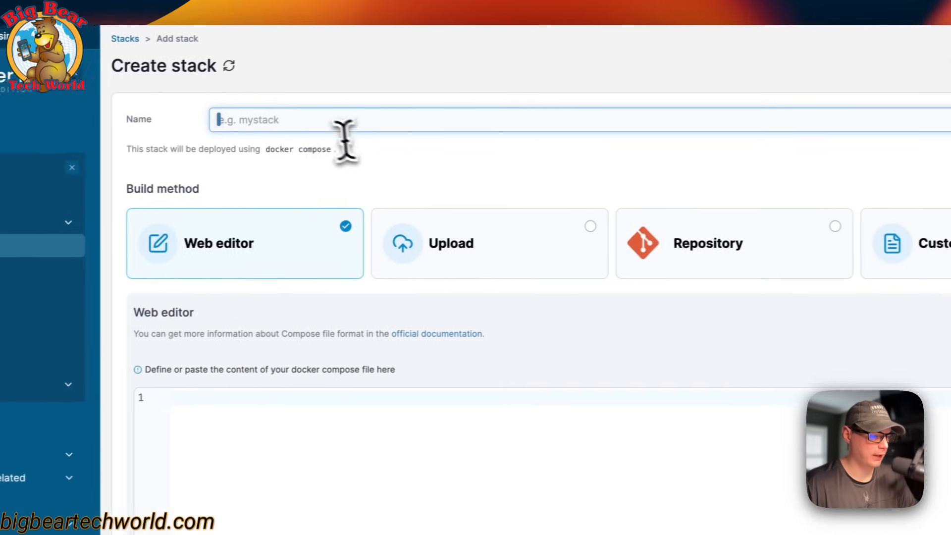
pyautogui.write('omni-tools')
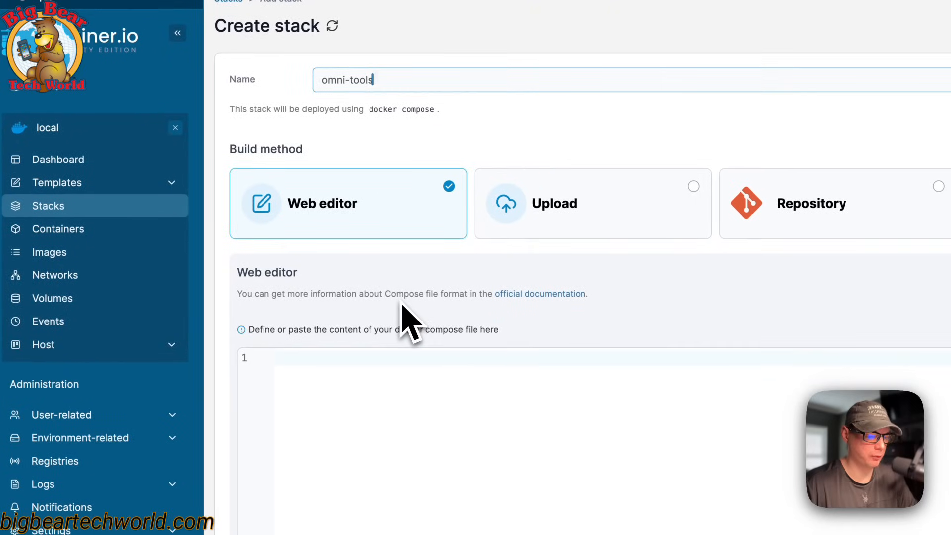
pyautogui.scroll(-3)
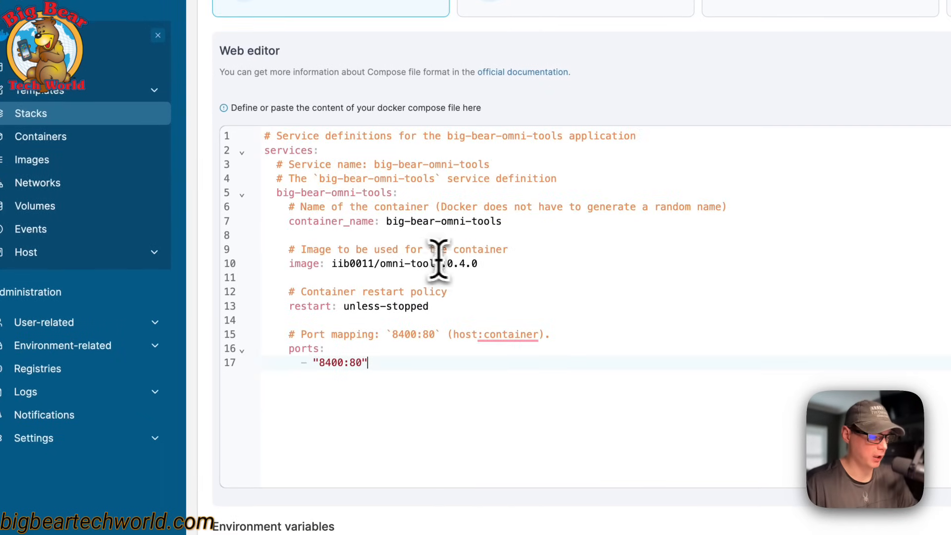
pyautogui.moveTo(417, 288)
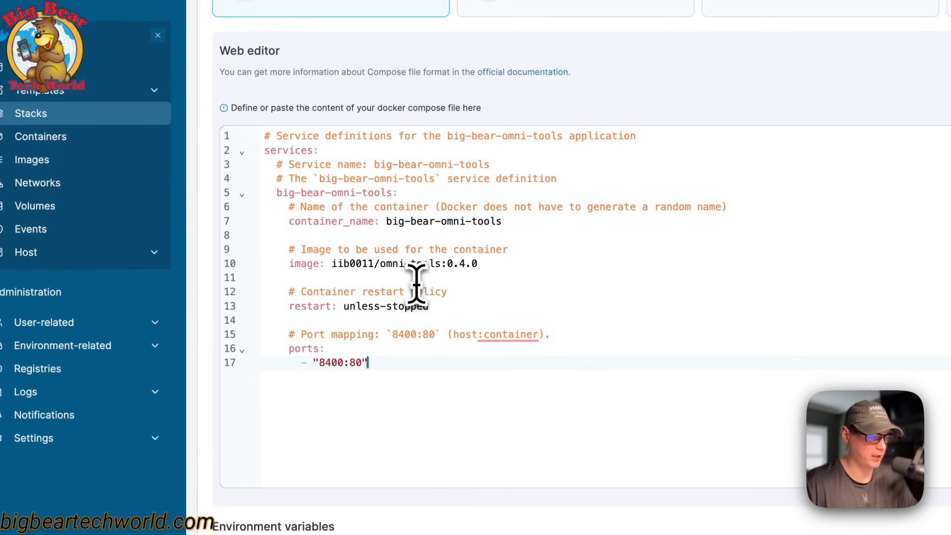
pyautogui.scroll(-3)
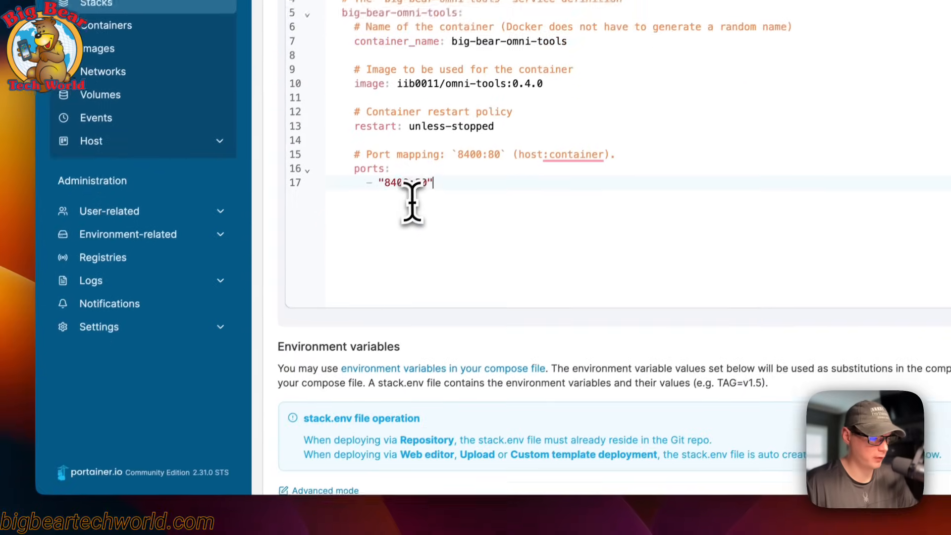
pyautogui.scroll(-3)
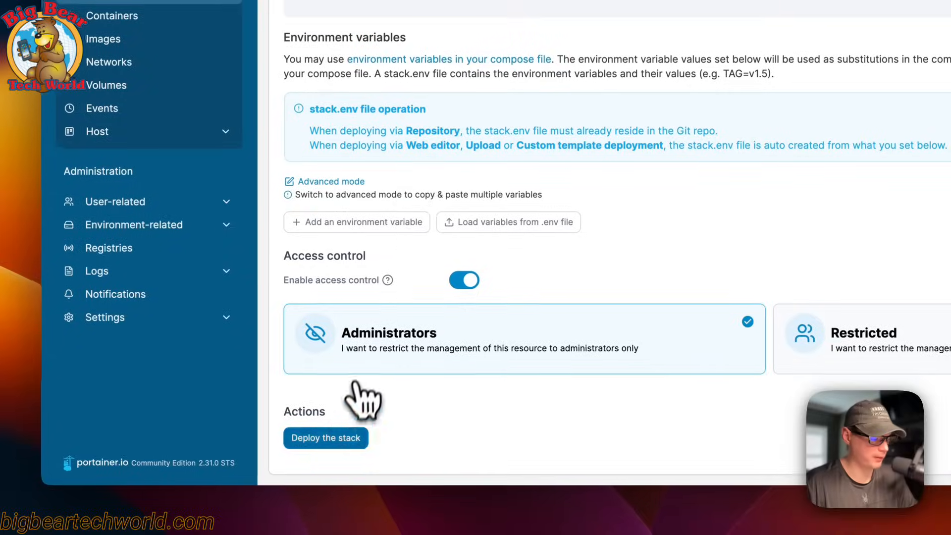
# - Deploy the omni-tools stack and confirm it appears as a Compose stack
pyautogui.click(325, 438)
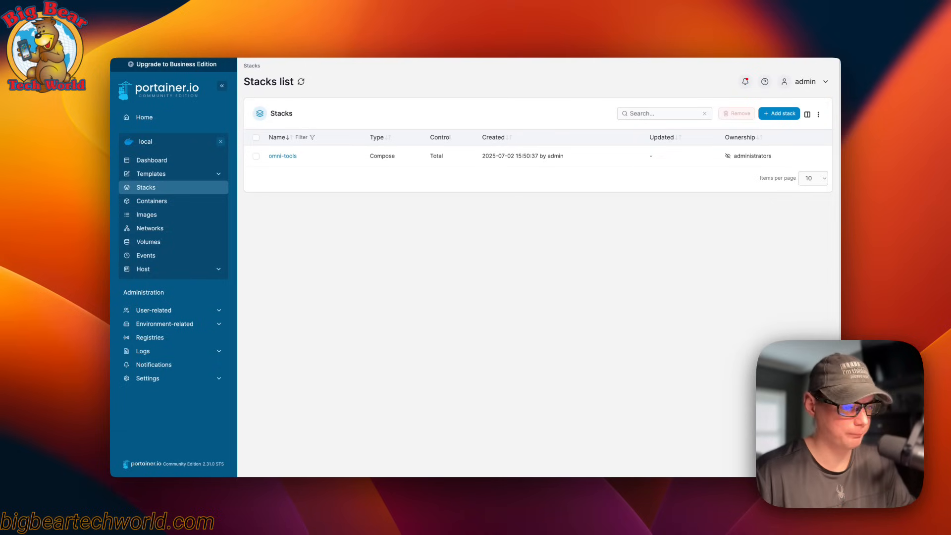
pyautogui.moveTo(437, 283)
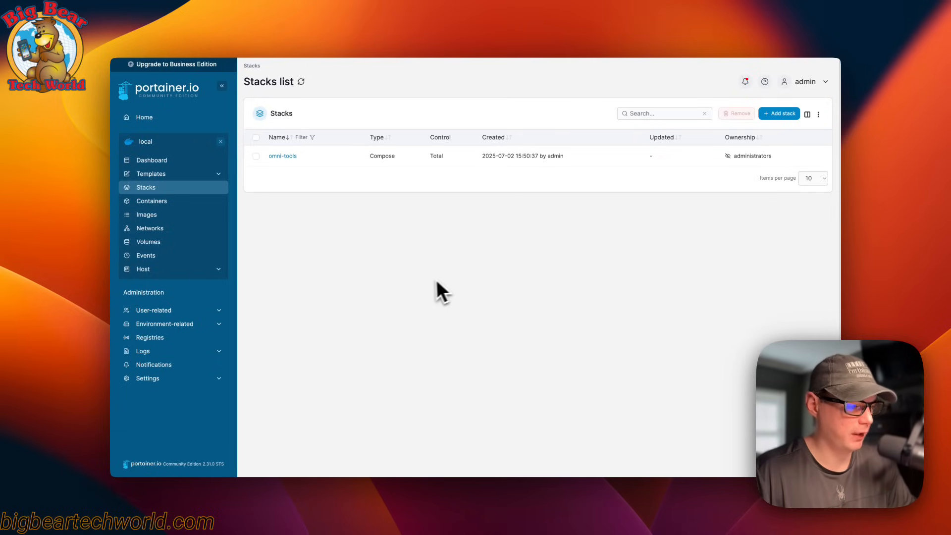
pyautogui.moveTo(401, 282)
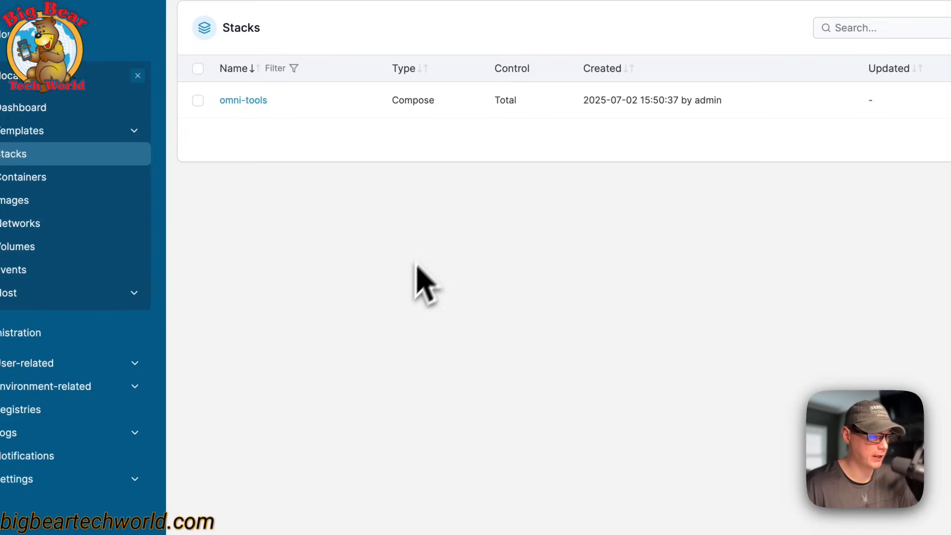
pyautogui.moveTo(427, 295)
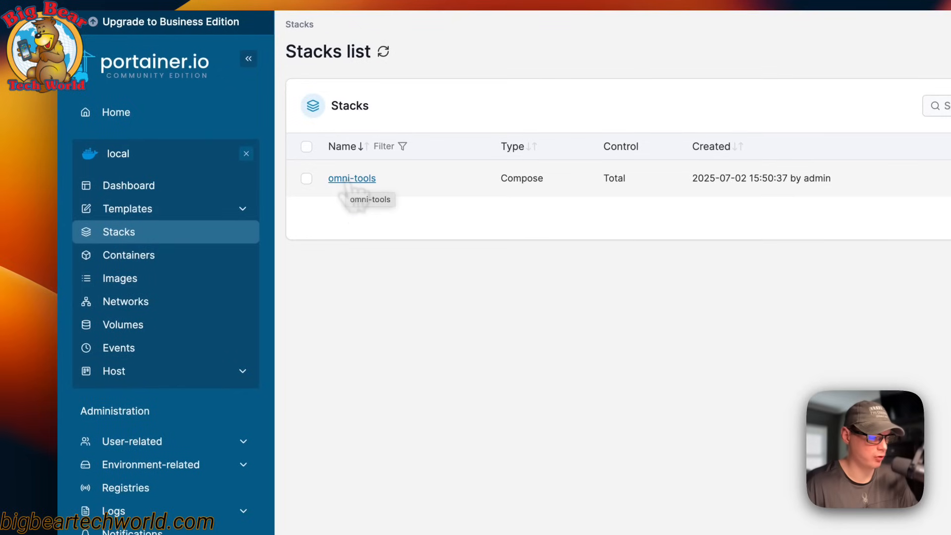
# - View the omni-tools stack's compose in the Editor tab, dismissing the update confirmation
pyautogui.click(352, 178)
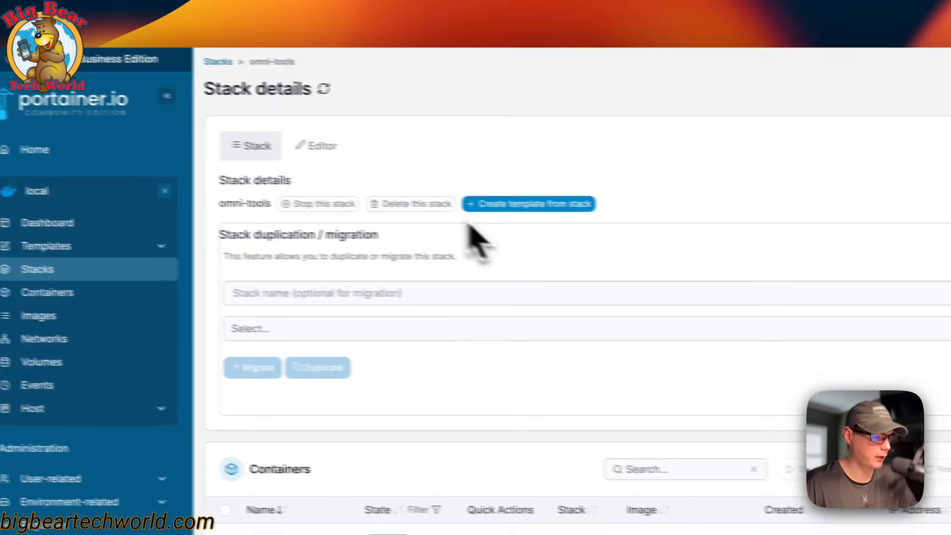
pyautogui.click(319, 145)
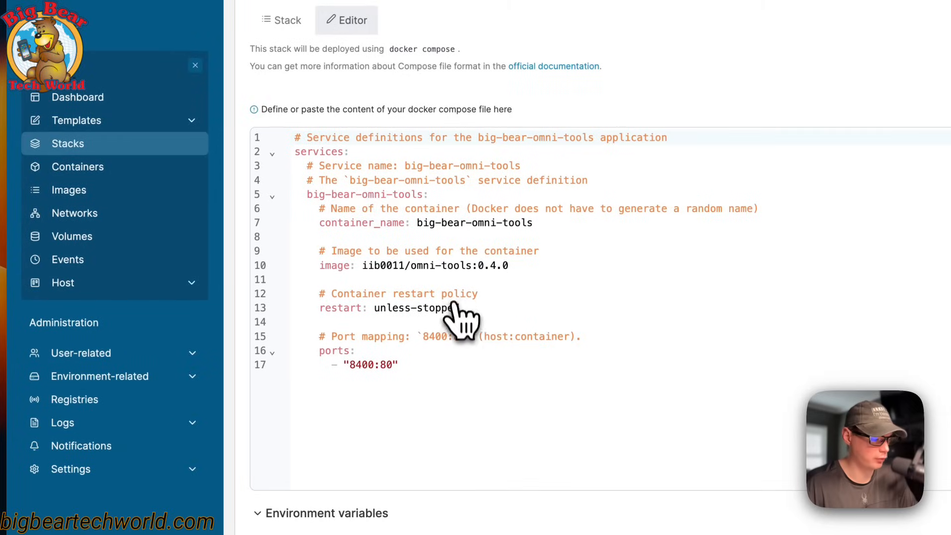
pyautogui.click(194, 392)
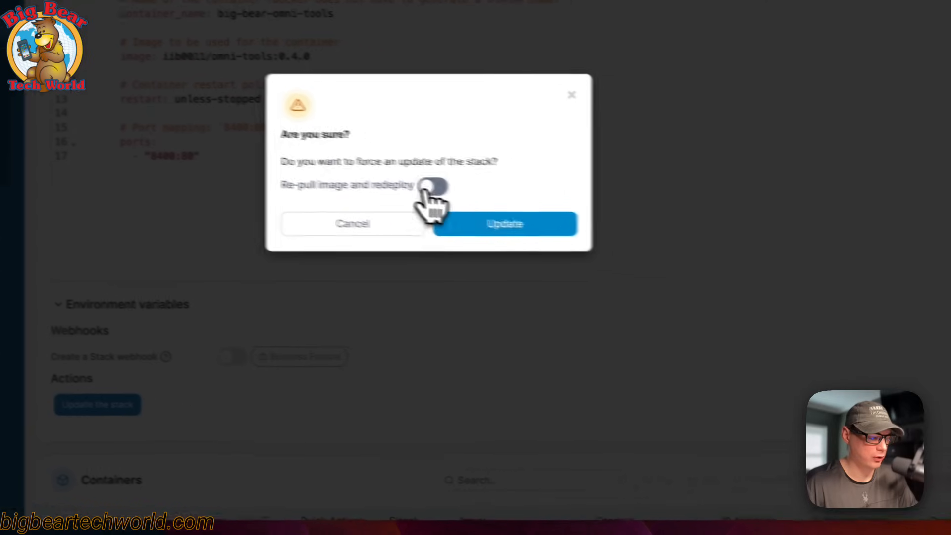
pyautogui.click(433, 186)
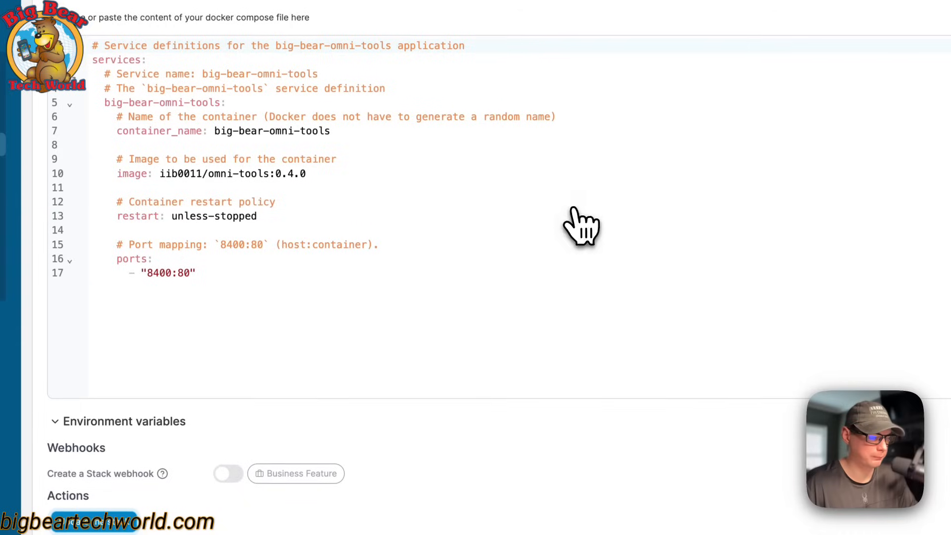
pyautogui.scroll(-3)
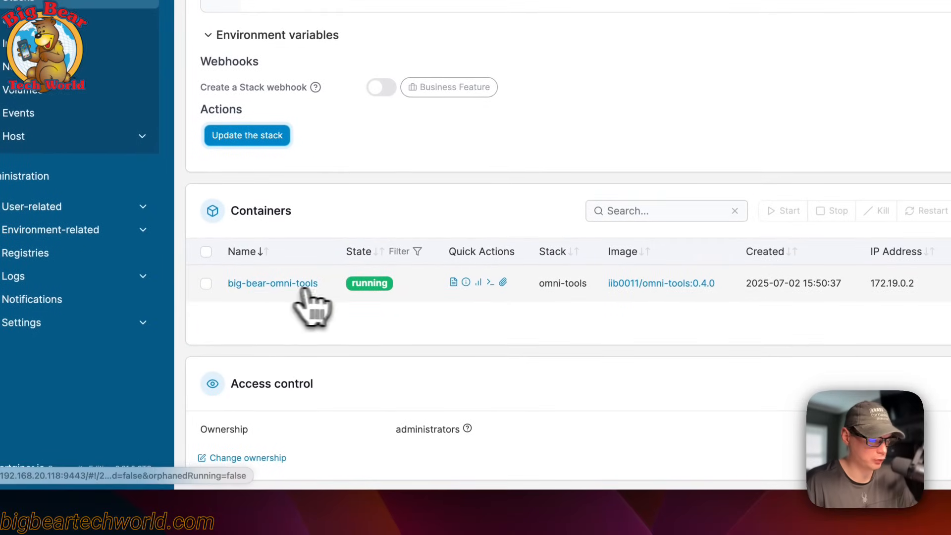
# - Open big-bear-omni-tools from the stack's Containers list to see its running status
pyautogui.click(272, 283)
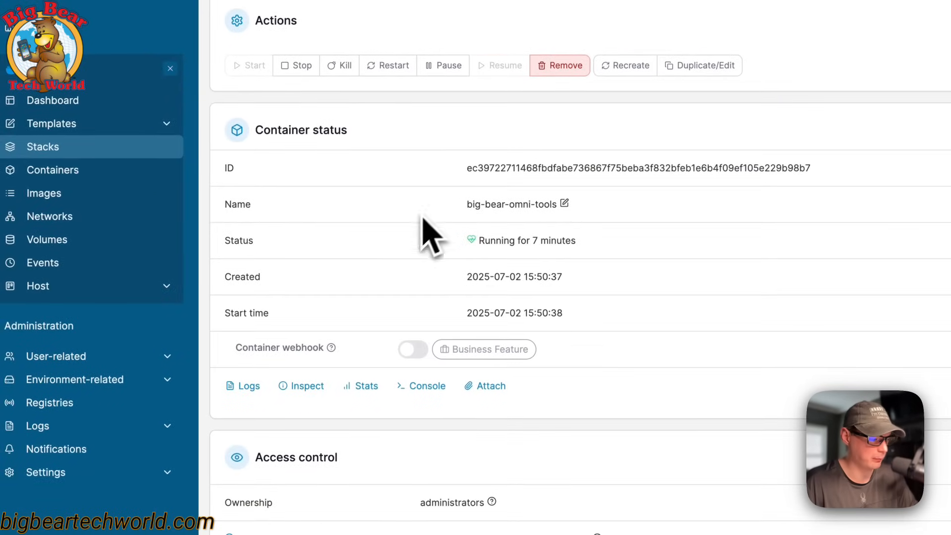
pyautogui.scroll(-3)
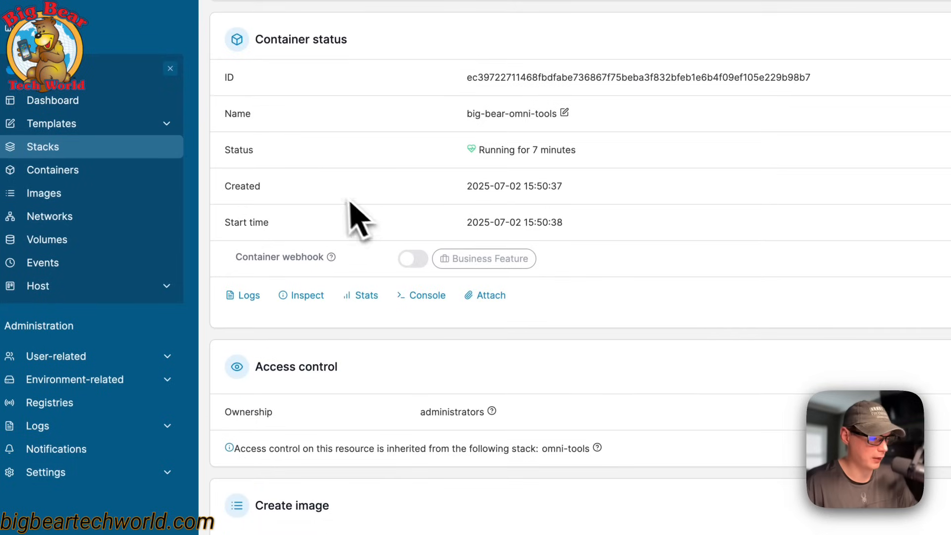
pyautogui.moveTo(439, 243)
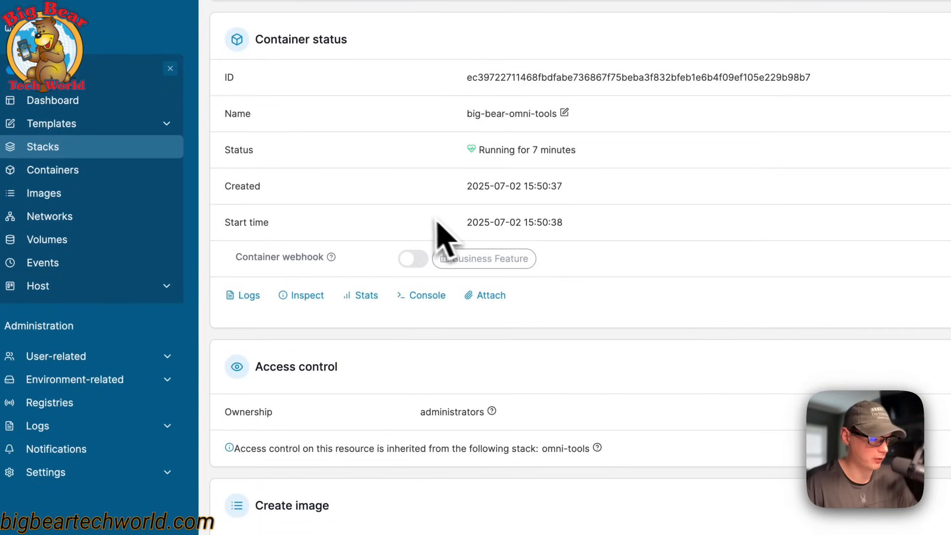
pyautogui.scroll(-3)
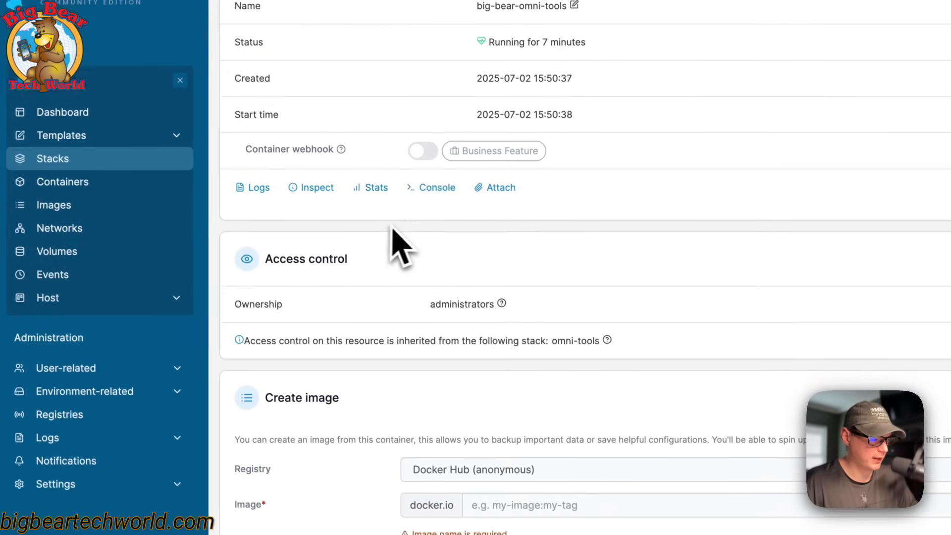
pyautogui.scroll(-3)
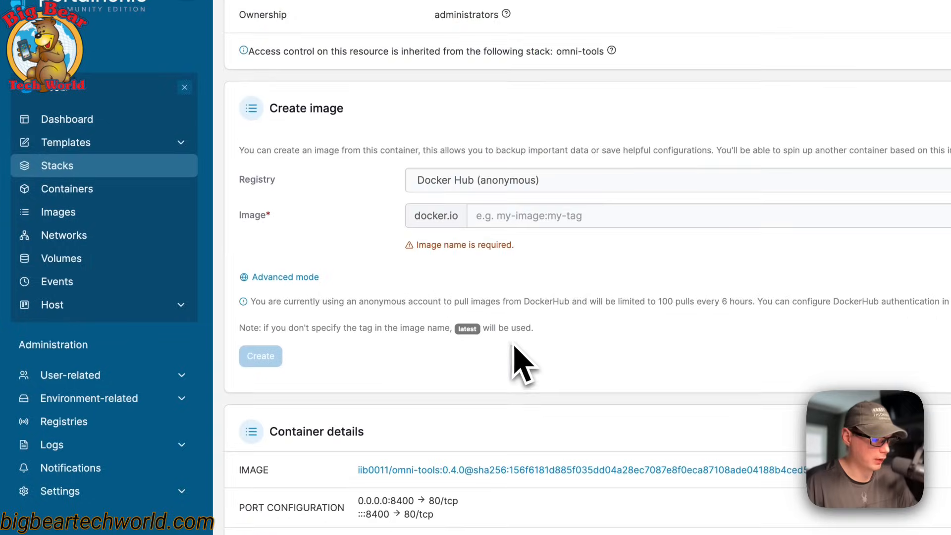
pyautogui.scroll(-3)
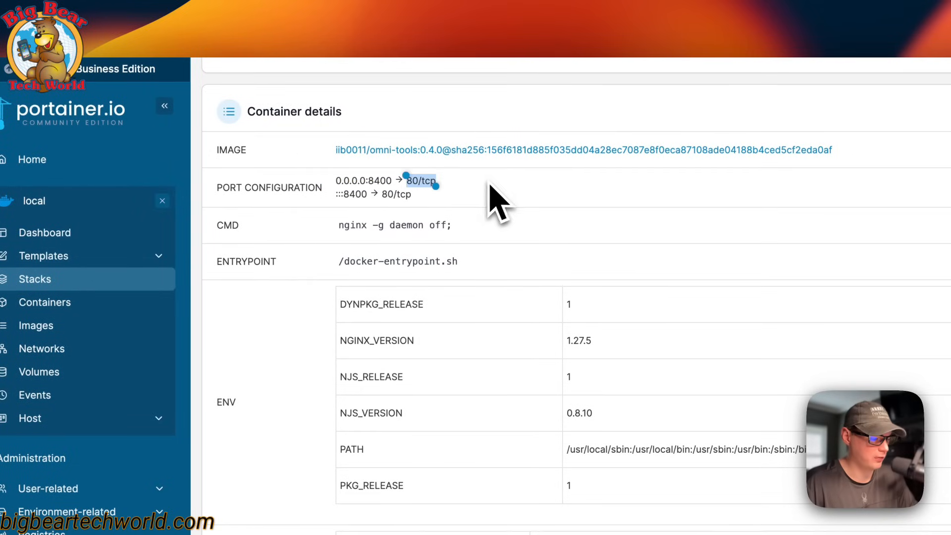
pyautogui.moveTo(413, 225)
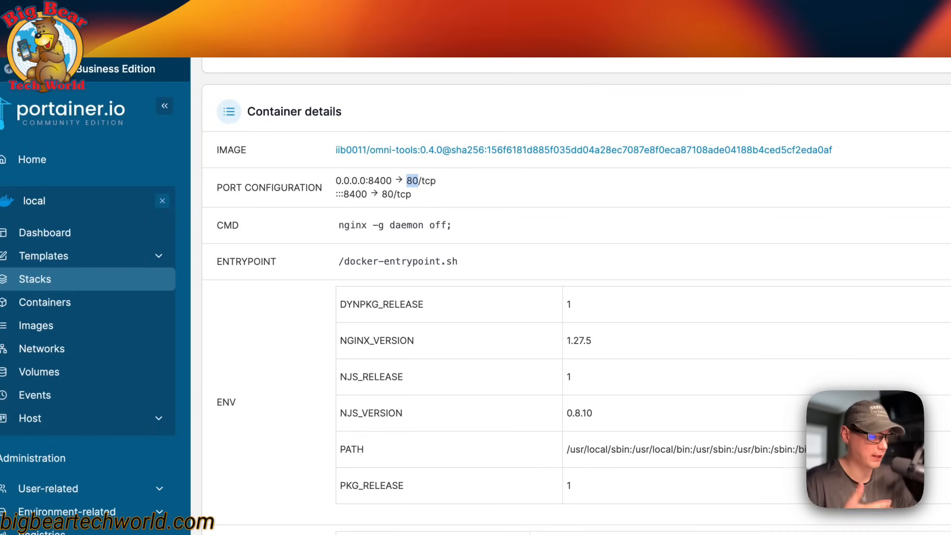
pyautogui.scroll(-3)
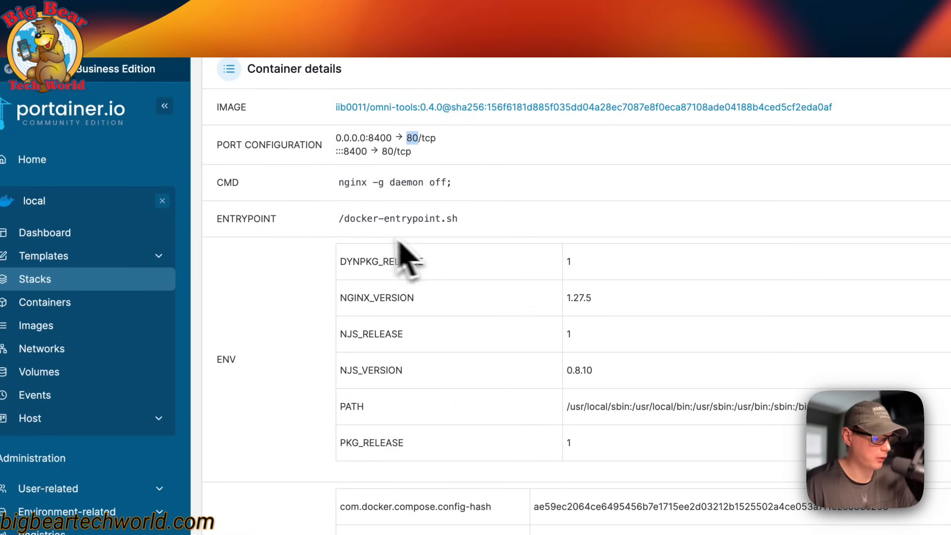
pyautogui.moveTo(325, 256)
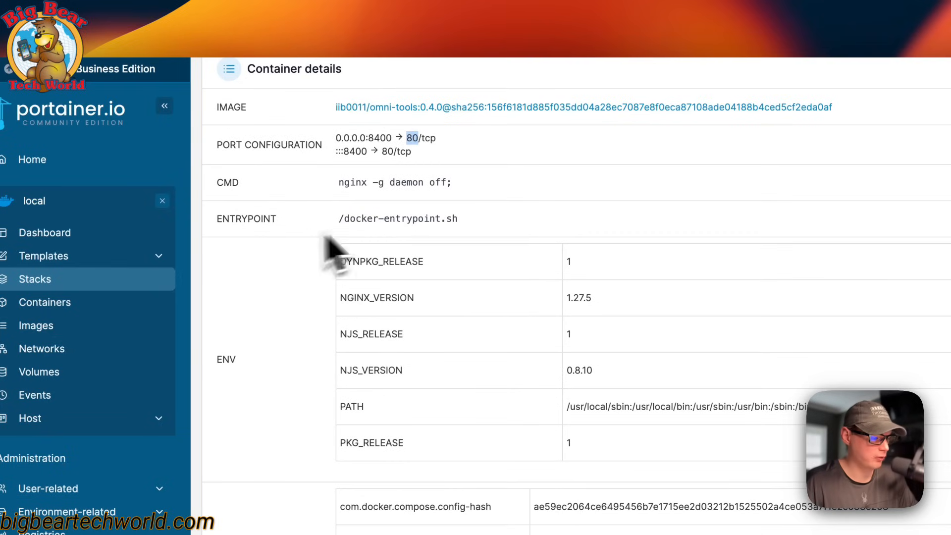
pyautogui.scroll(-3)
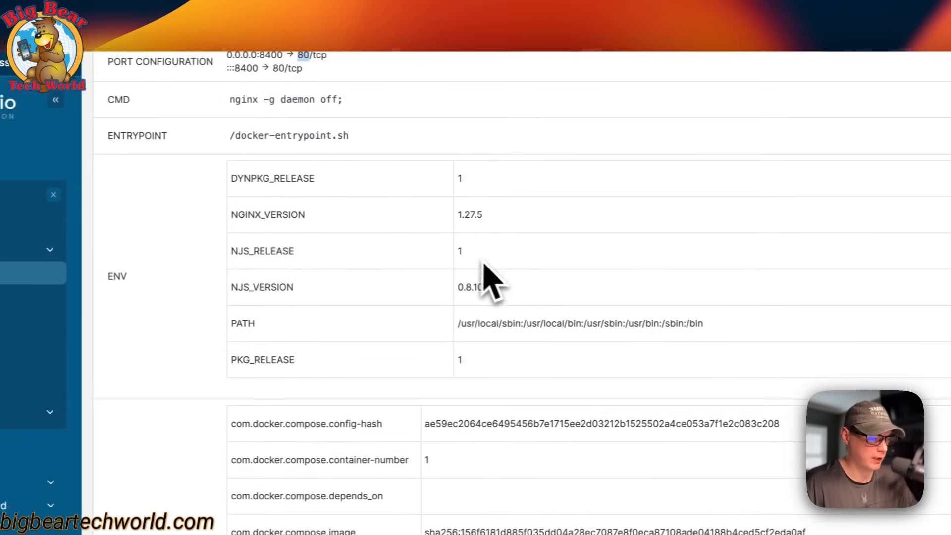
pyautogui.scroll(-3)
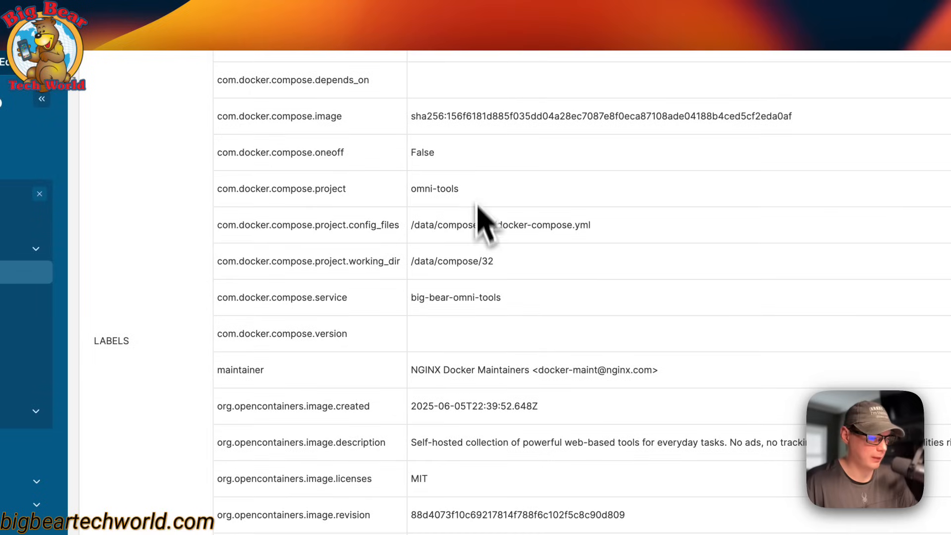
pyautogui.scroll(-3)
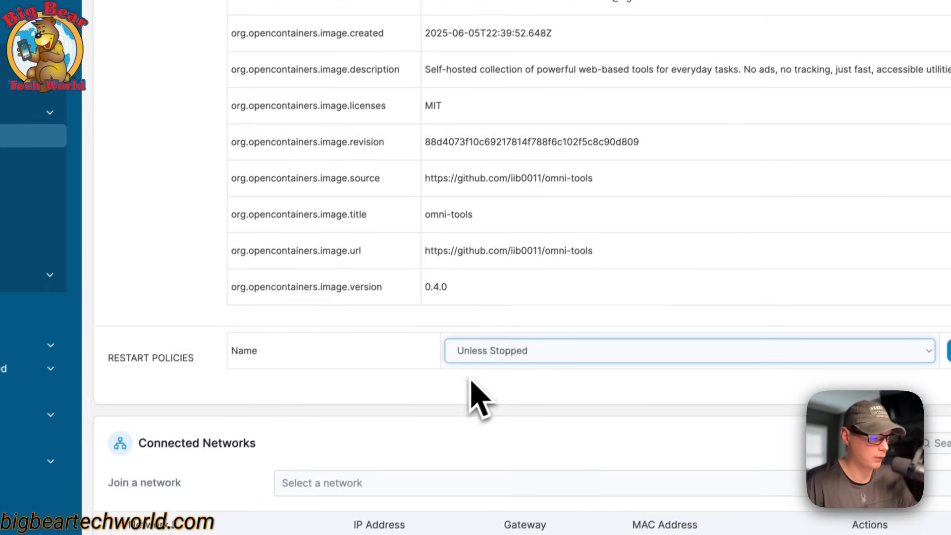
pyautogui.scroll(-3)
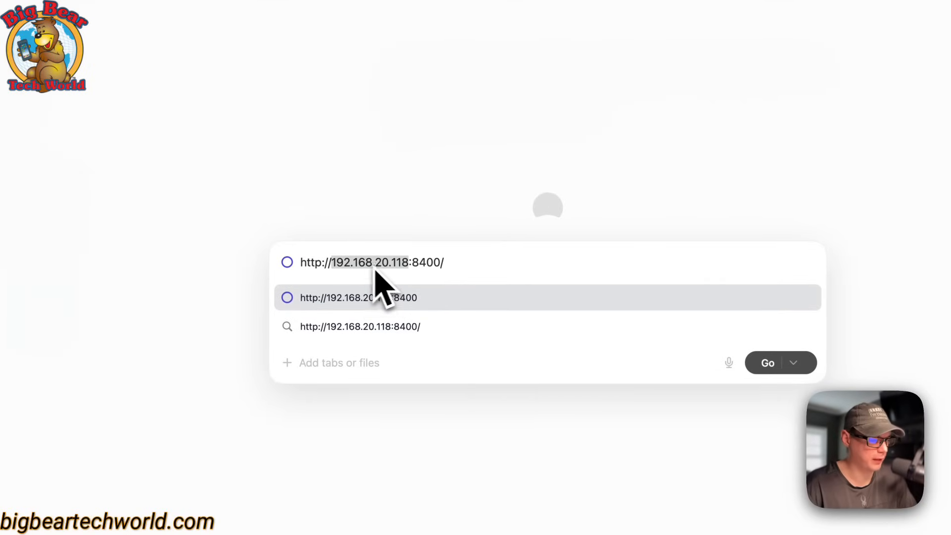
pyautogui.moveTo(370, 267)
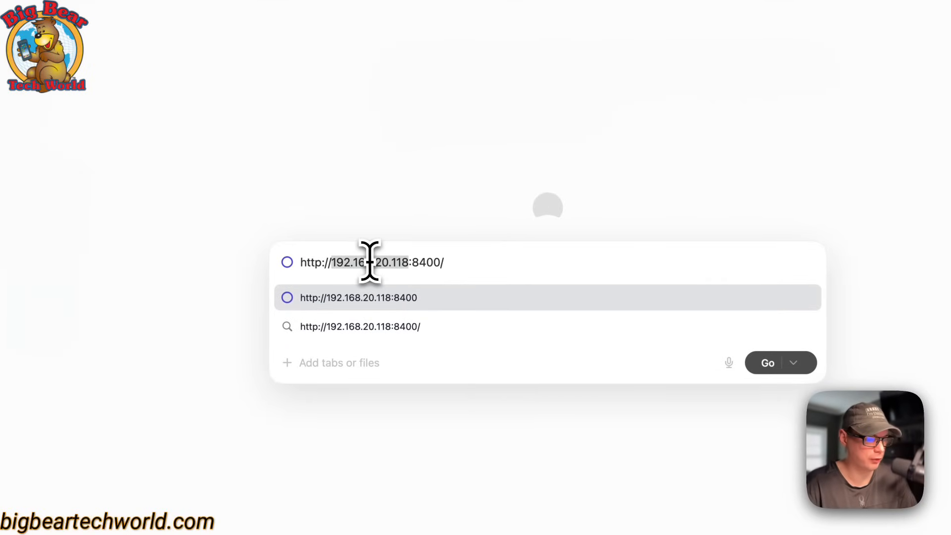
pyautogui.moveTo(369, 275)
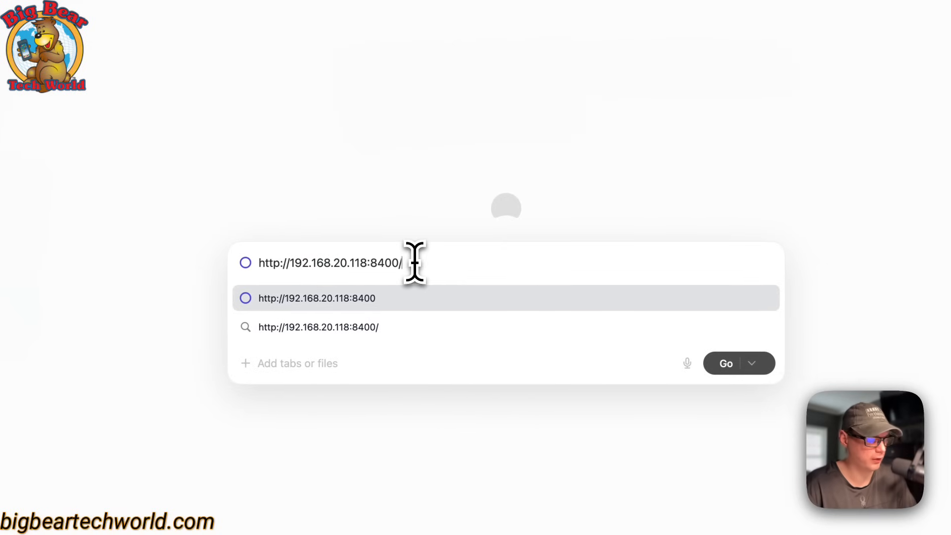
pyautogui.press('Enter')
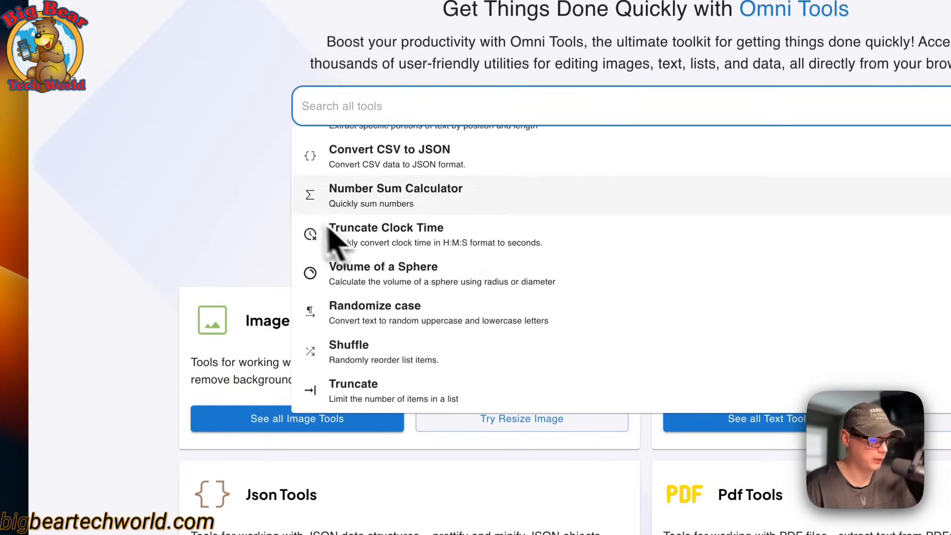
# - Search OmniTools for 'pdf' and browse the category cards down to Gif Tools
pyautogui.write('pdf')
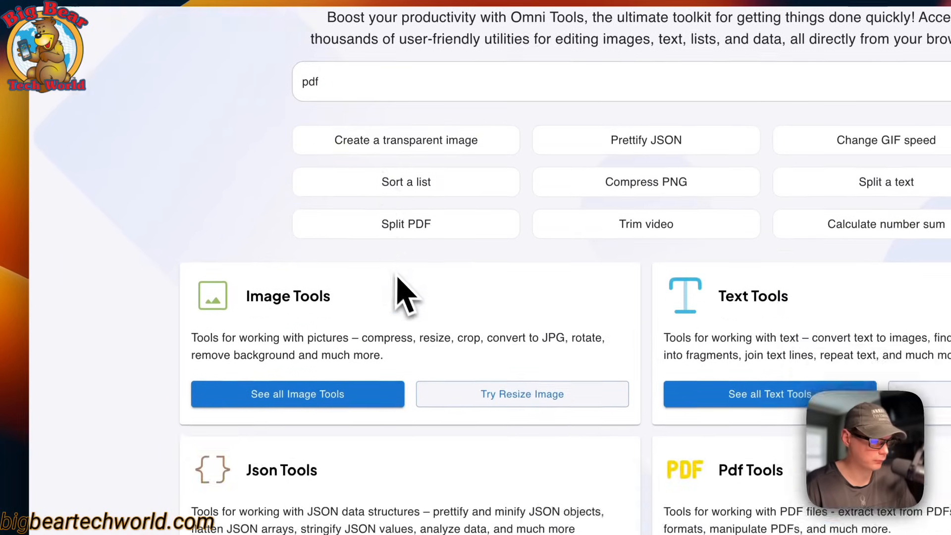
pyautogui.scroll(-3)
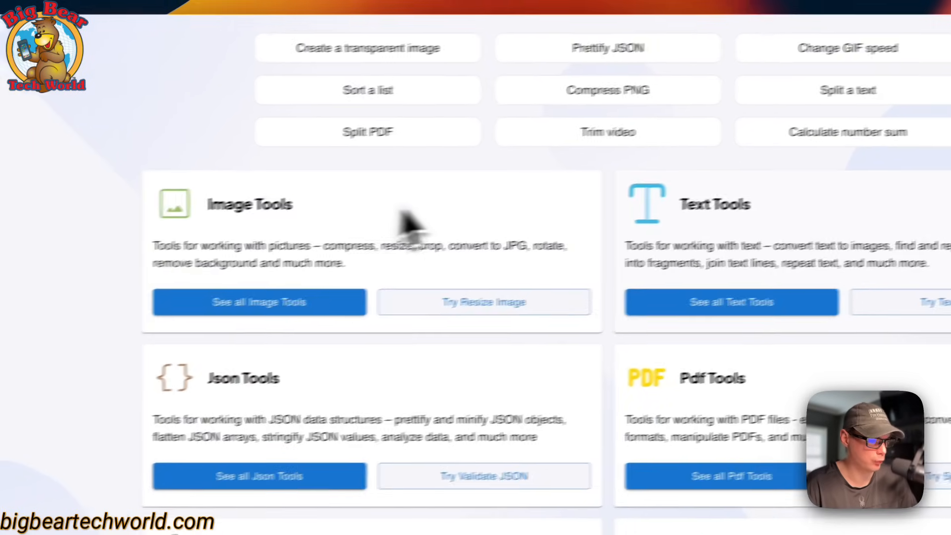
pyautogui.scroll(-3)
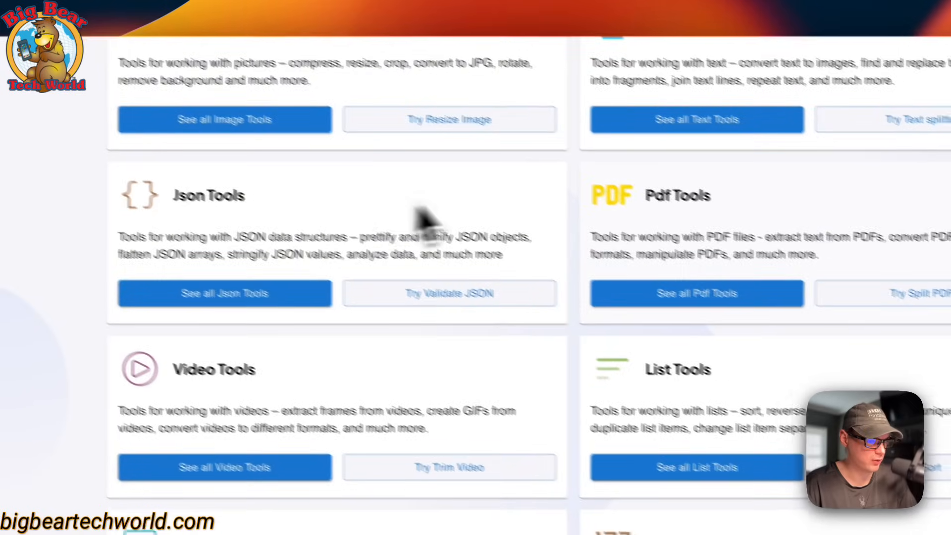
pyautogui.scroll(-3)
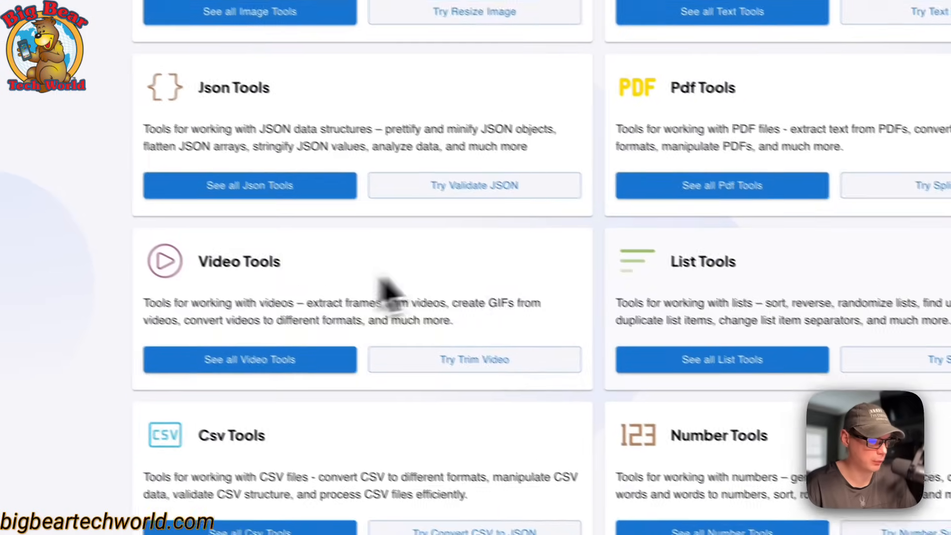
pyautogui.scroll(-3)
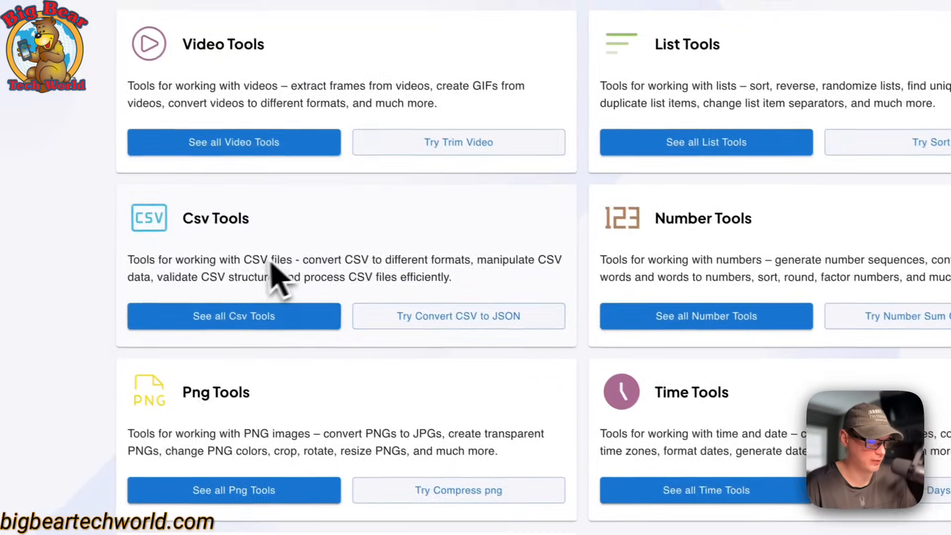
pyautogui.scroll(-3)
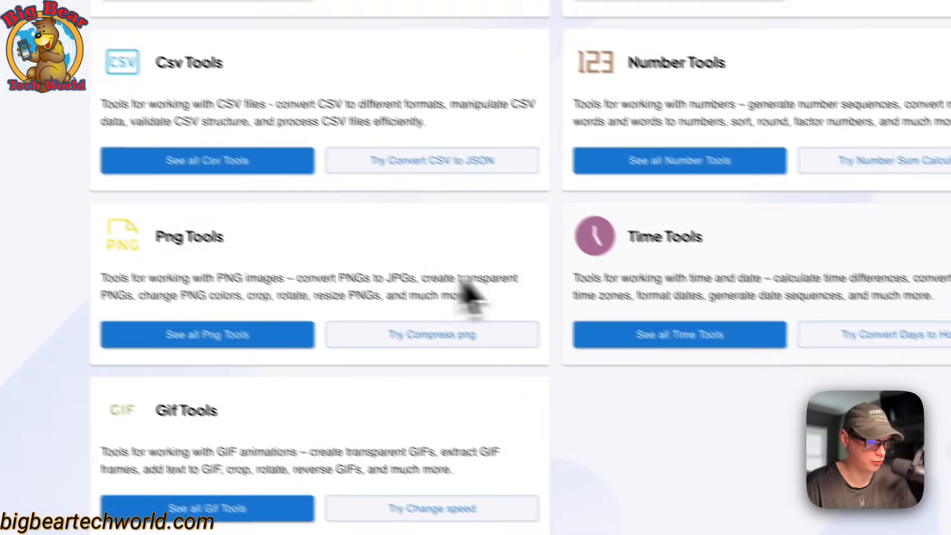
pyautogui.scroll(-3)
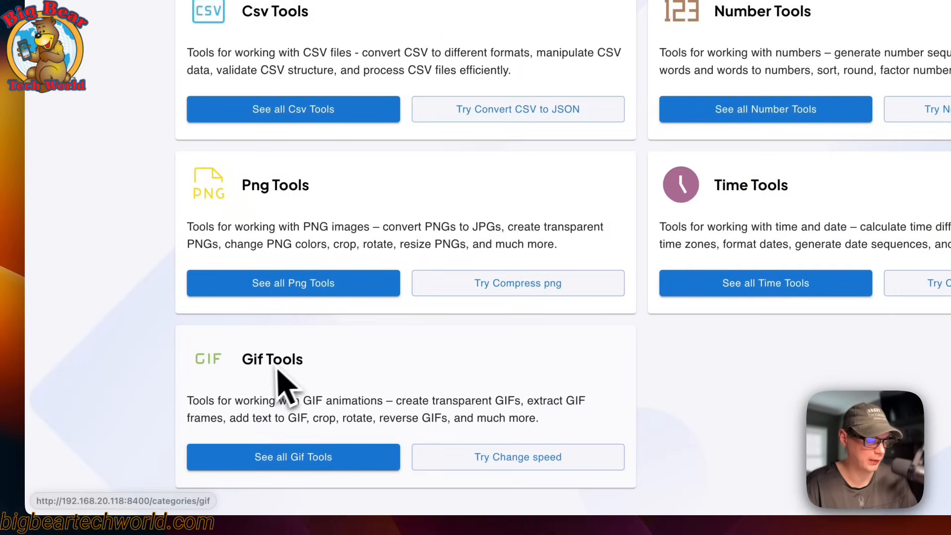
pyautogui.scroll(3)
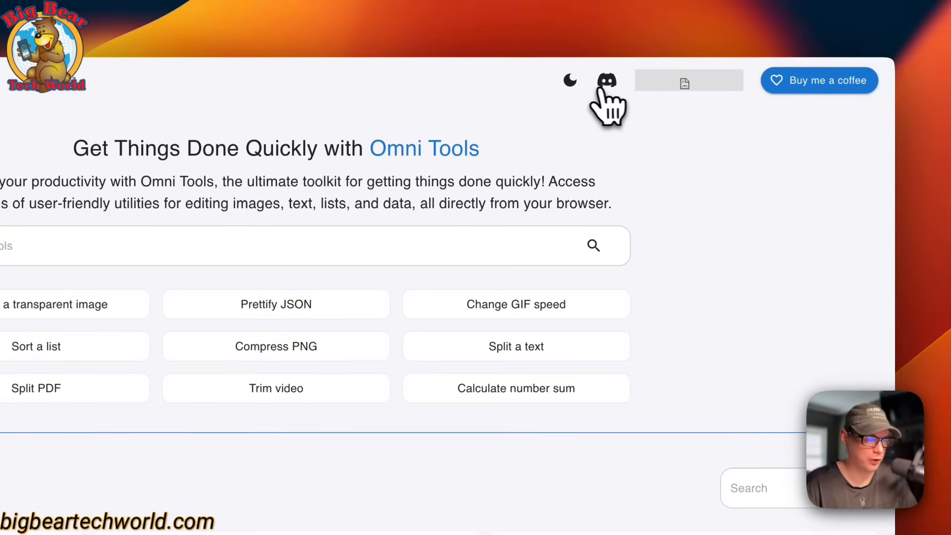
pyautogui.click(570, 79)
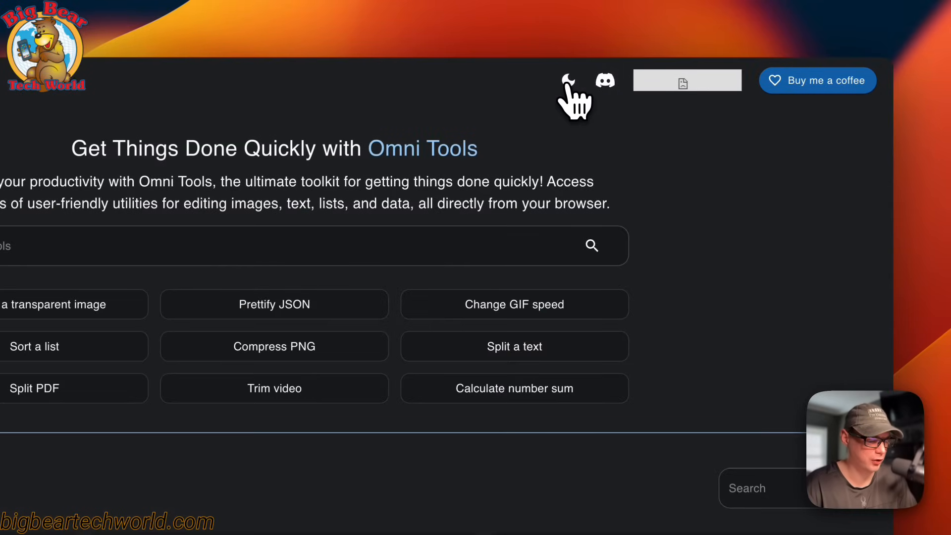
pyautogui.click(572, 81)
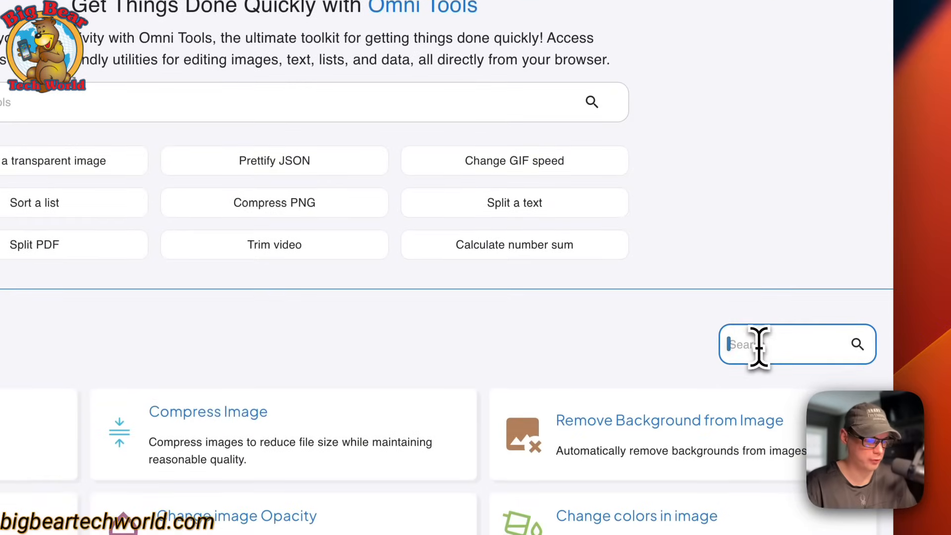
pyautogui.write('remove')
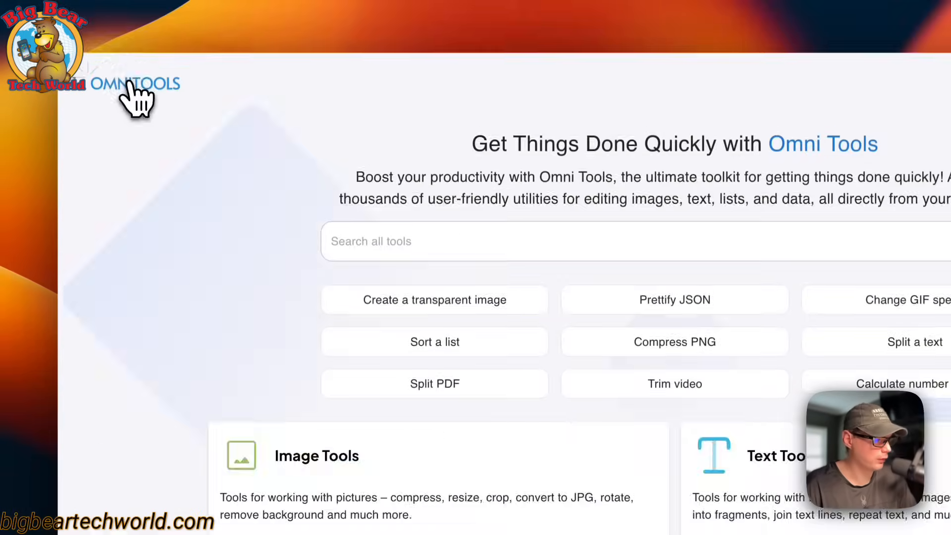
pyautogui.scroll(-3)
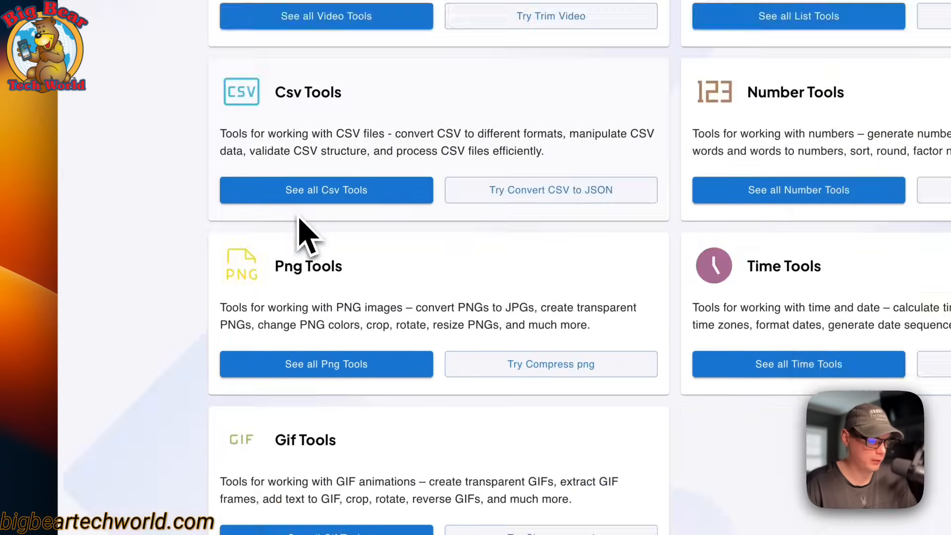
pyautogui.scroll(3)
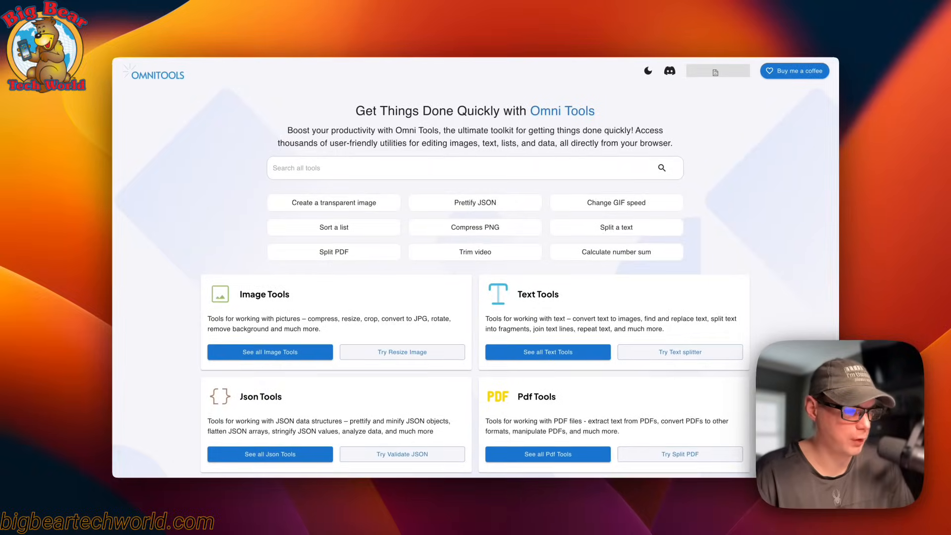